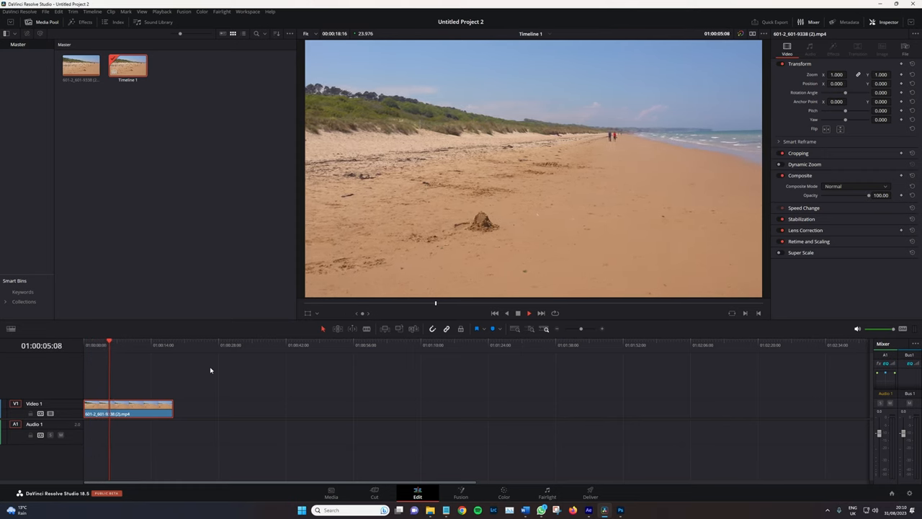
Step: Preview a few moments of the beach pan clip in DaVinci Resolve
left_click(529, 313)
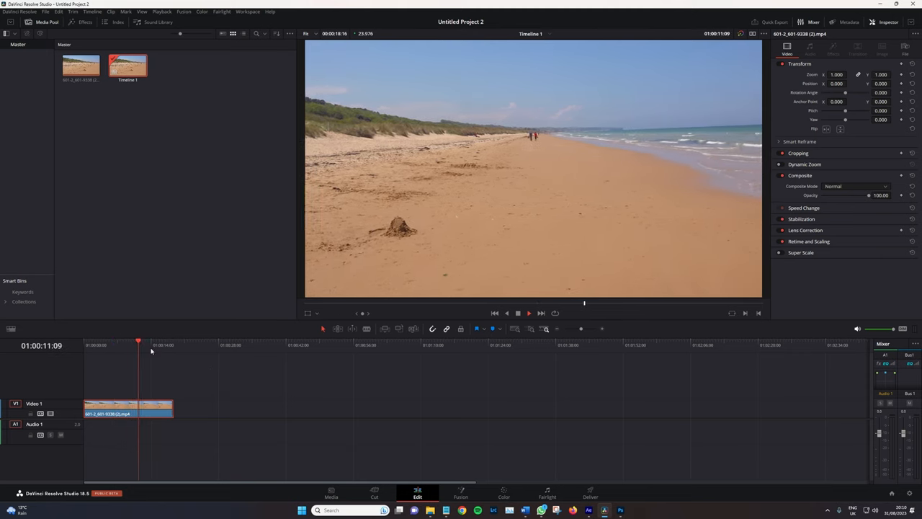
left_click(118, 344)
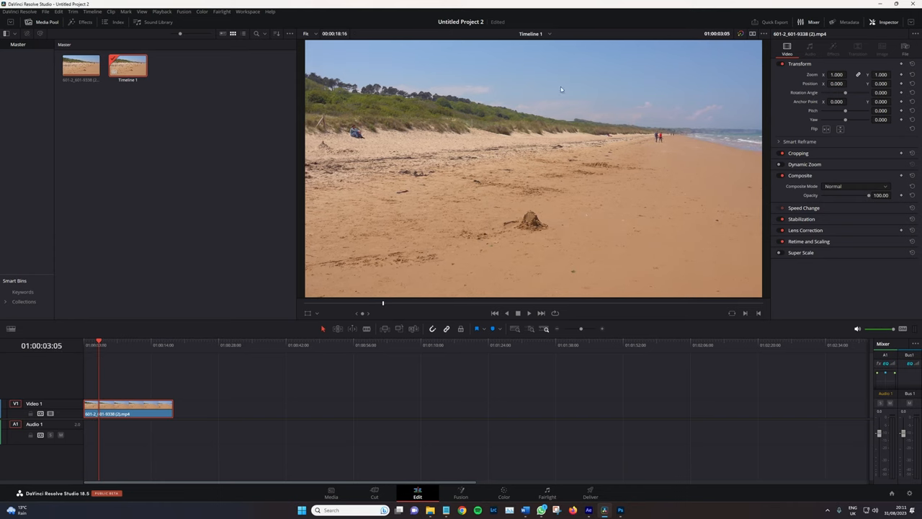
mouse_move(340, 271)
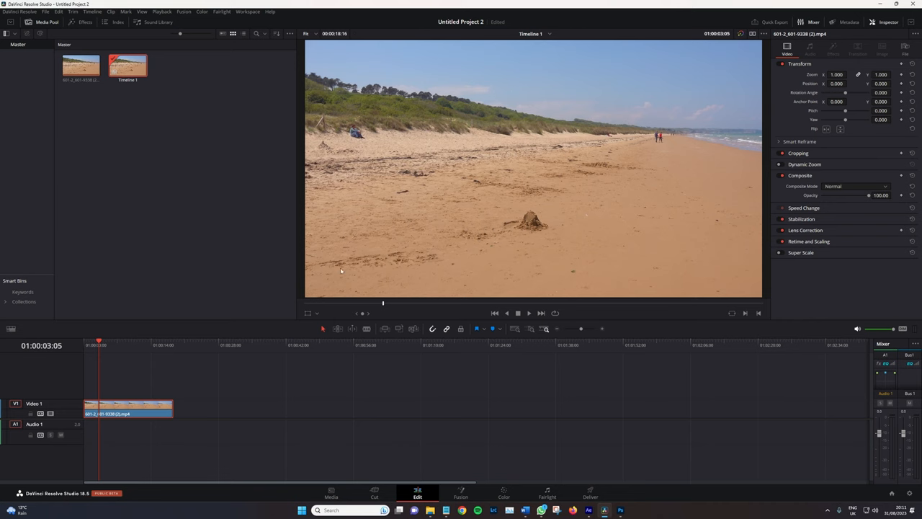
left_click(83, 340)
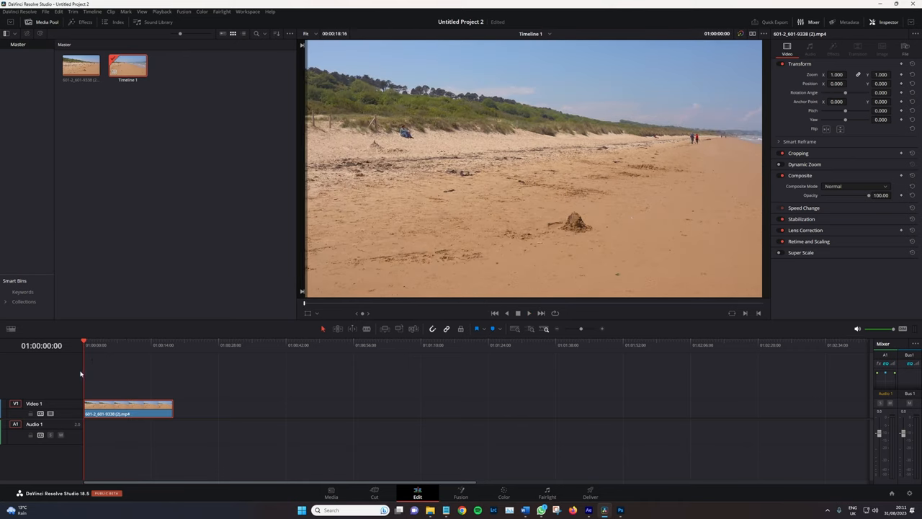
mouse_move(599, 101)
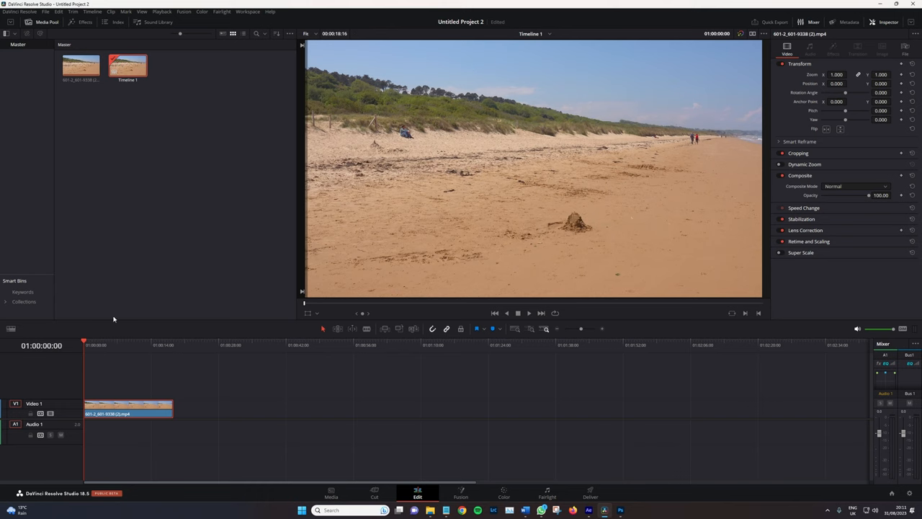
mouse_move(133, 100)
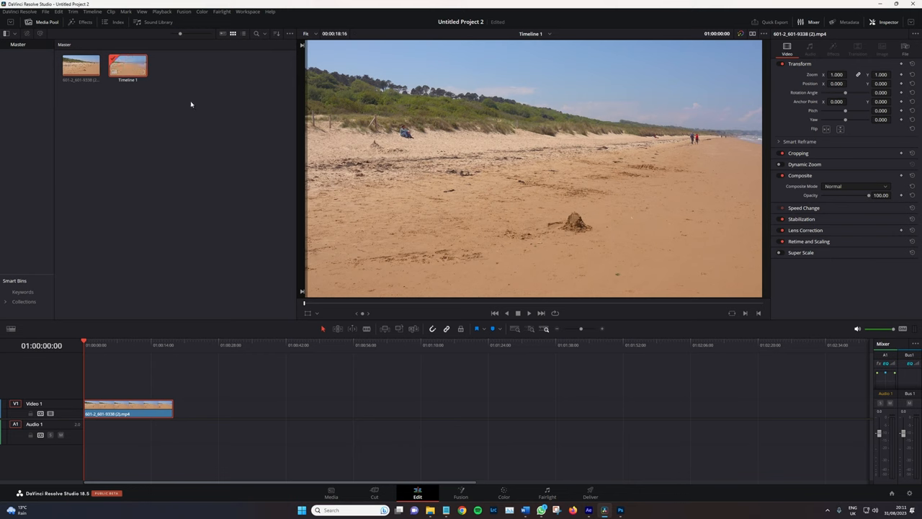
mouse_move(337, 179)
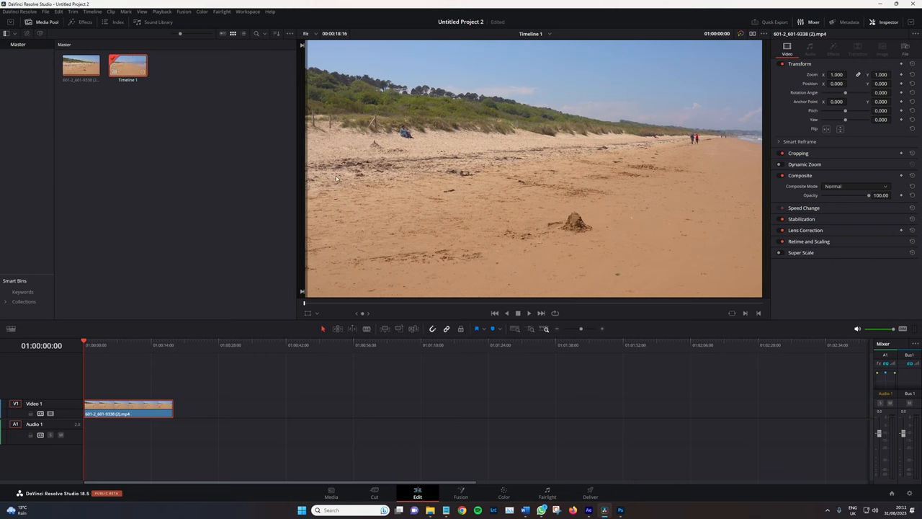
Step: Give Timeline 1 its own settings with 3840x2160 Ultra HD resolution instead of the project's
right_click(126, 64)
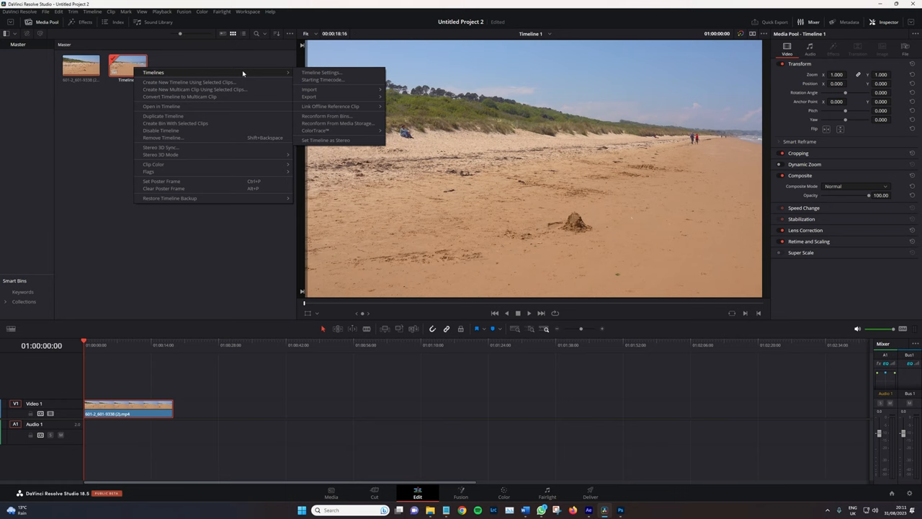
left_click(322, 72)
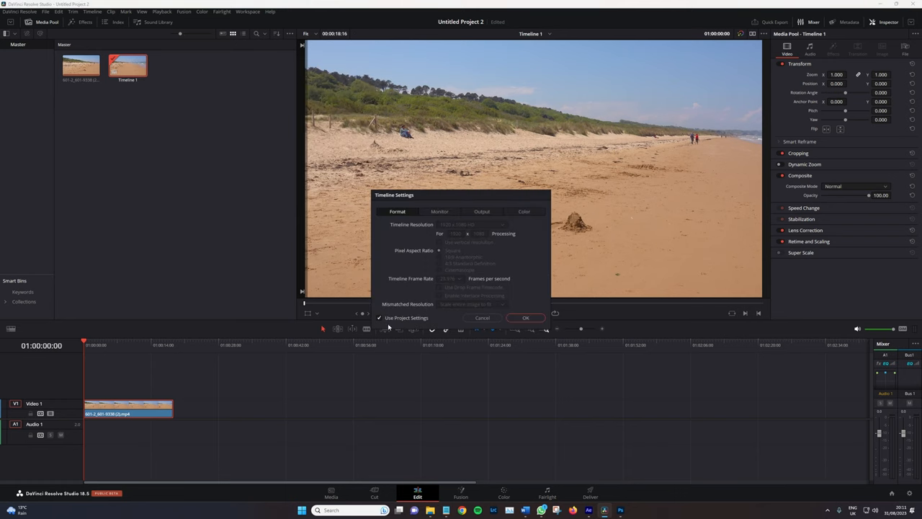
mouse_move(386, 323)
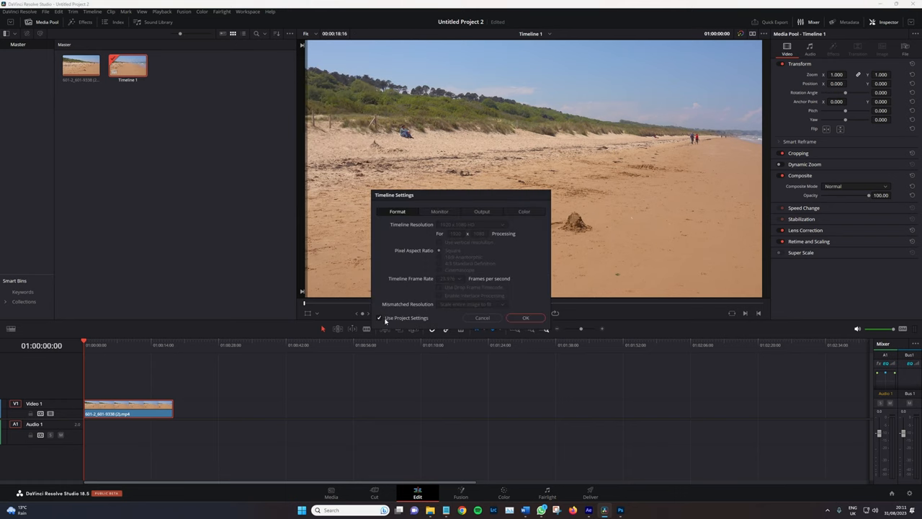
left_click(472, 225)
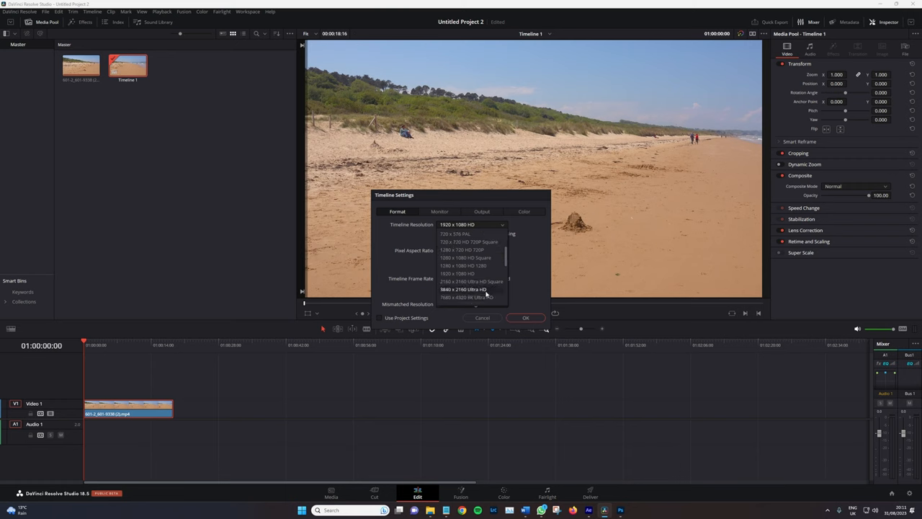
left_click(481, 319)
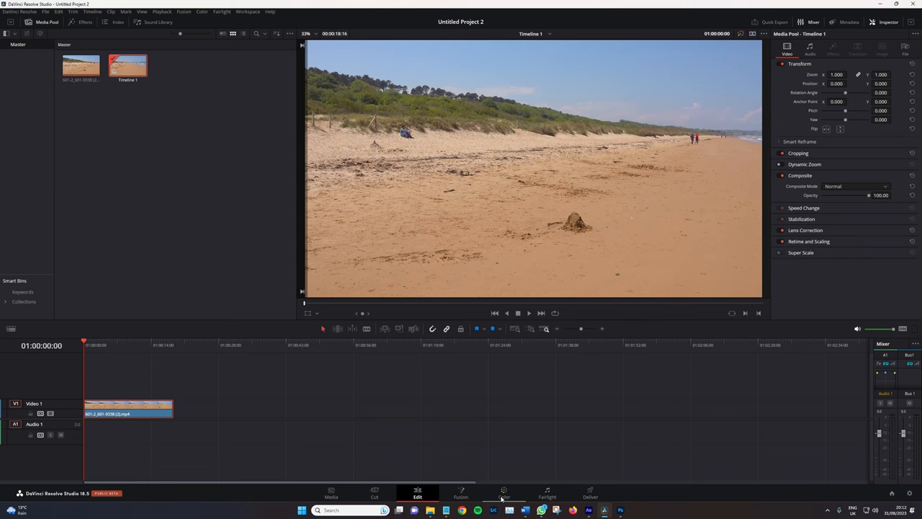
mouse_move(544, 480)
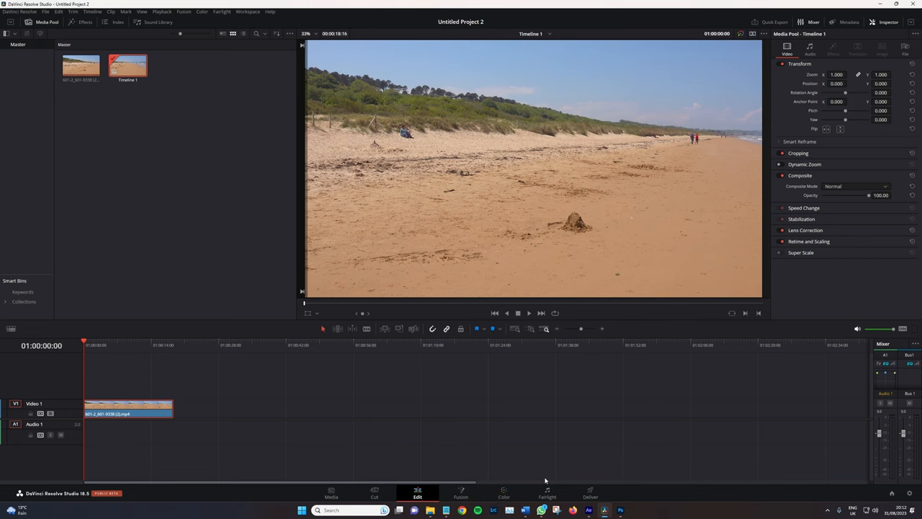
left_click(504, 493)
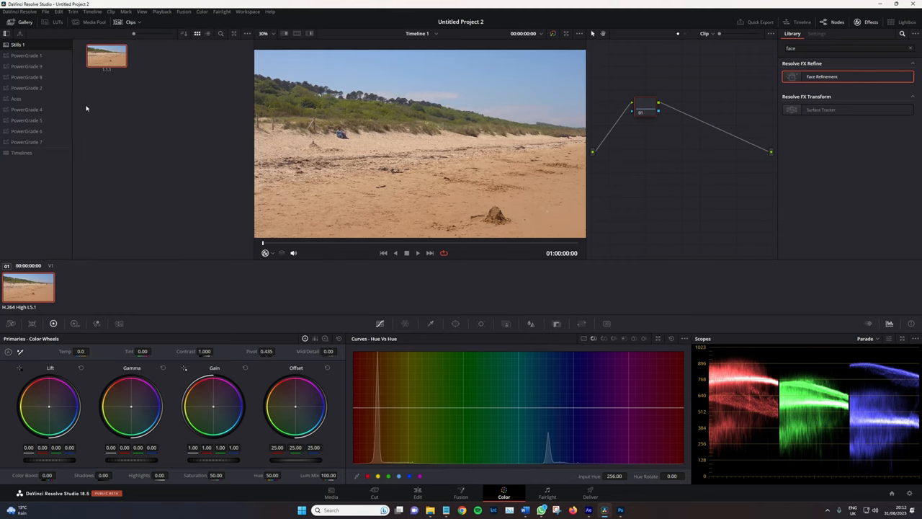
mouse_move(153, 137)
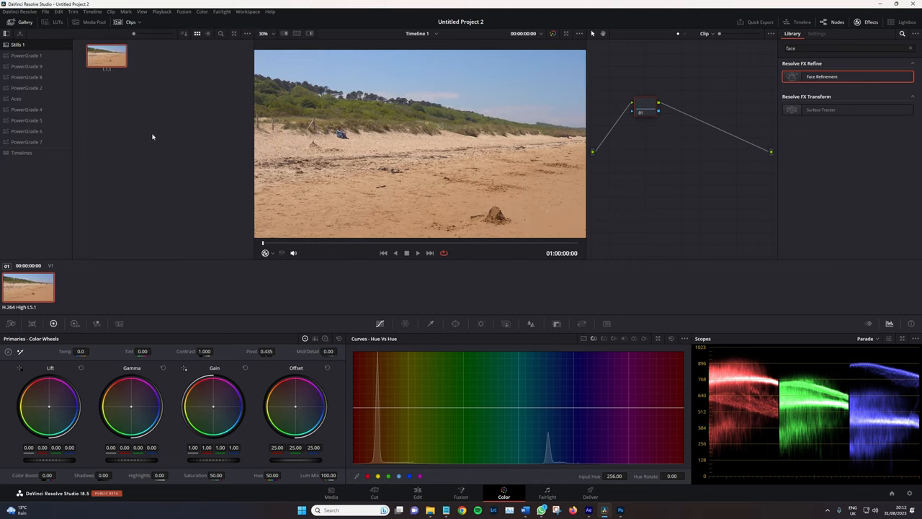
right_click(107, 57)
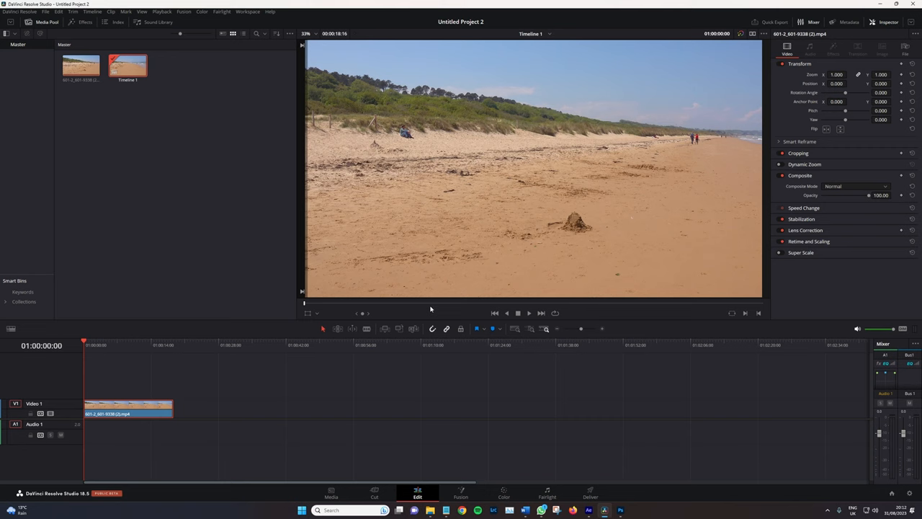
mouse_move(637, 302)
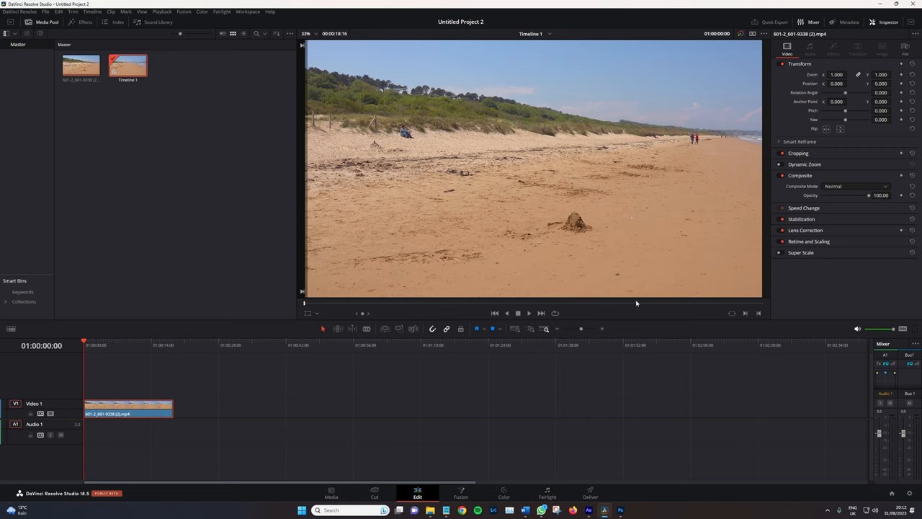
mouse_move(691, 310)
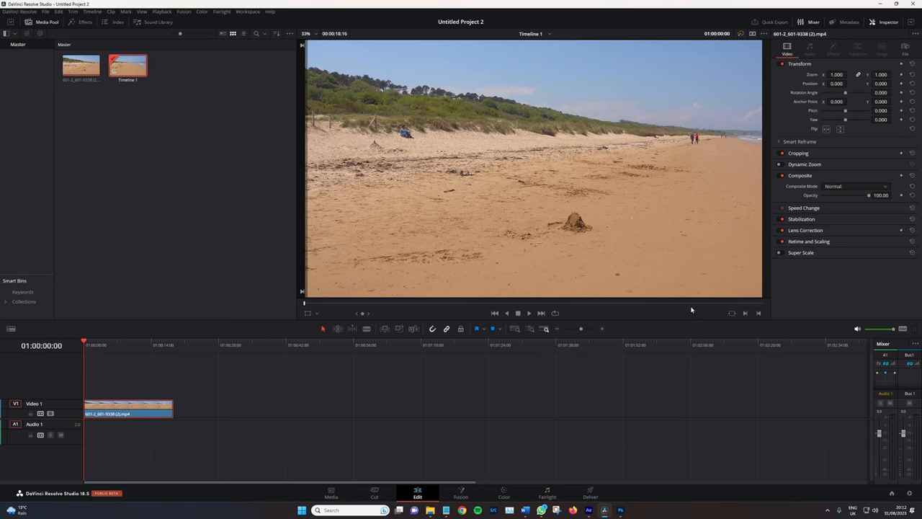
mouse_move(640, 277)
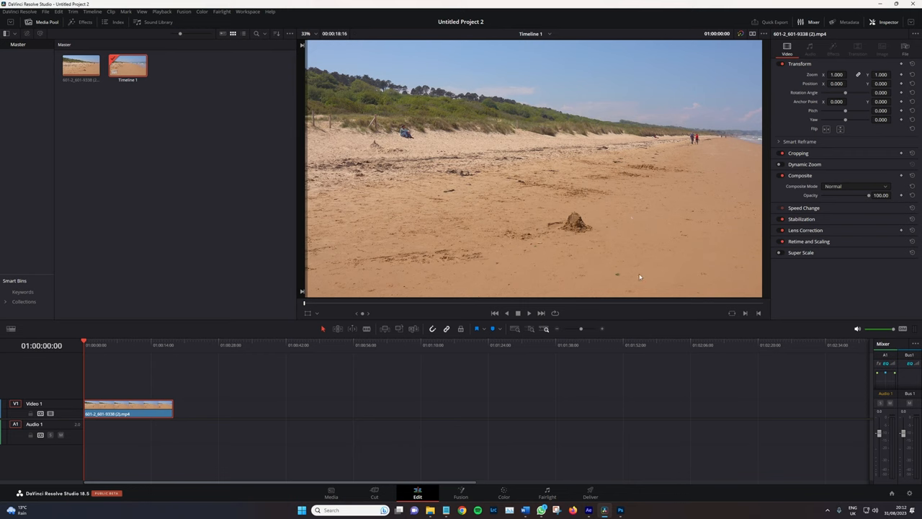
mouse_move(582, 406)
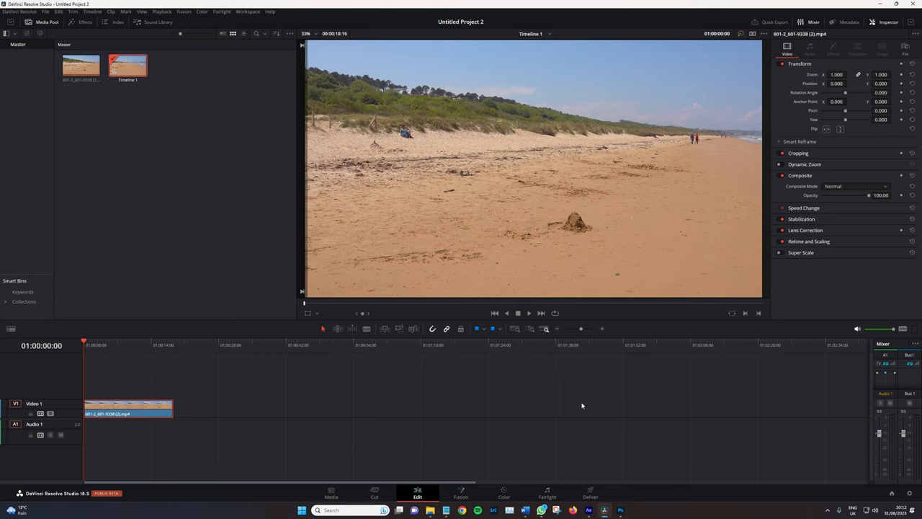
mouse_move(619, 510)
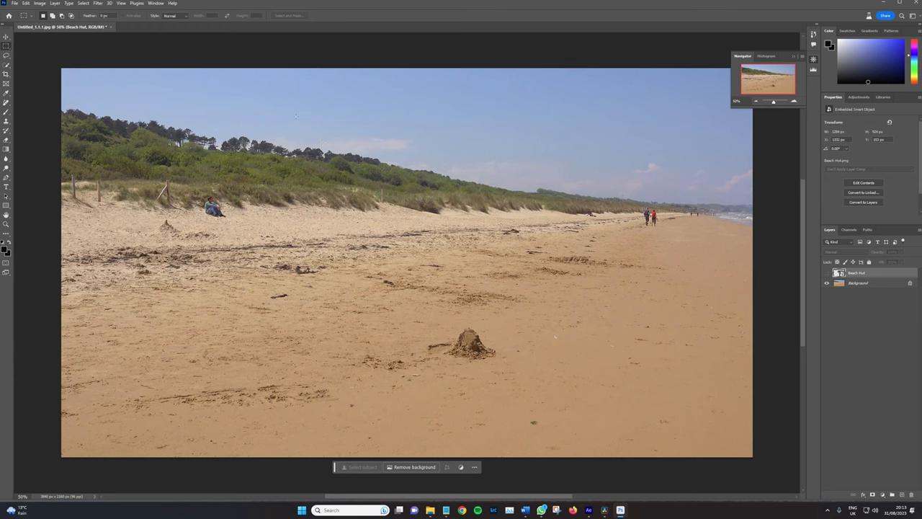
Step: Mark an area over the dunes and generate a 'Beach House' with Generative Fill
left_click_drag(291, 108, 513, 254)
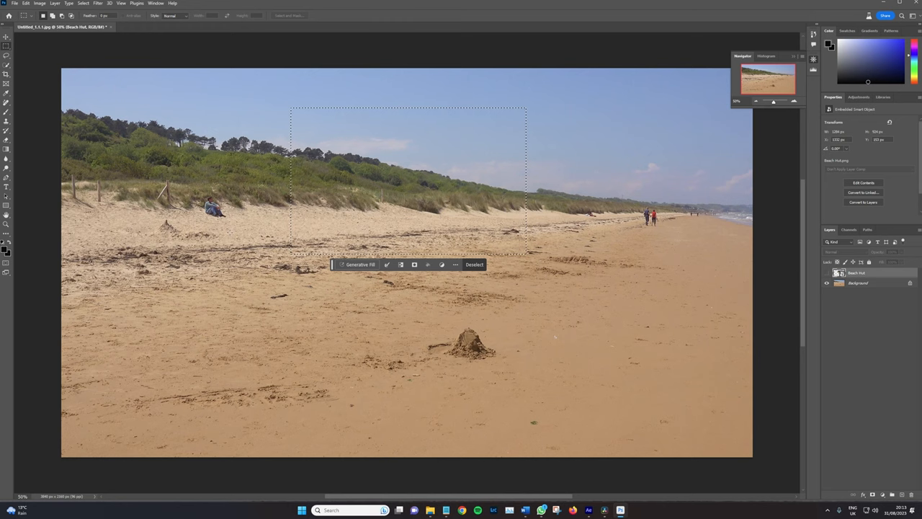
mouse_move(311, 188)
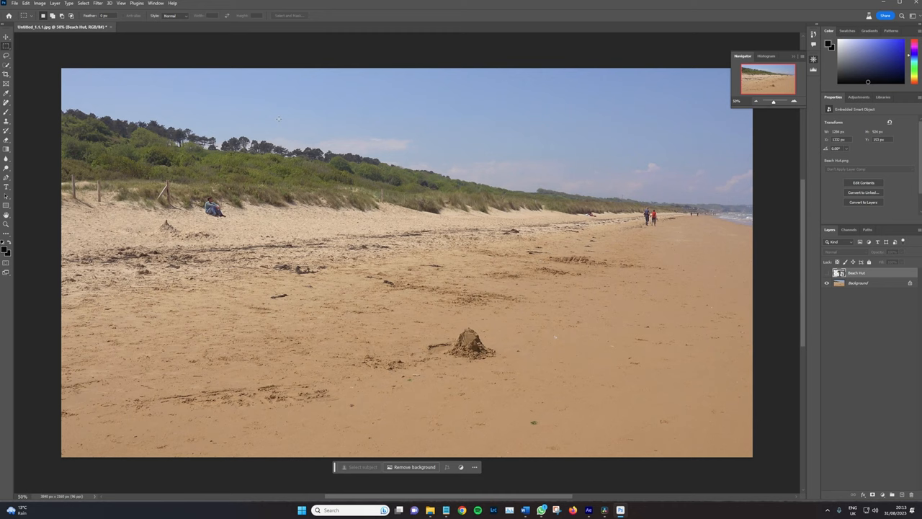
left_click_drag(280, 108, 502, 243)
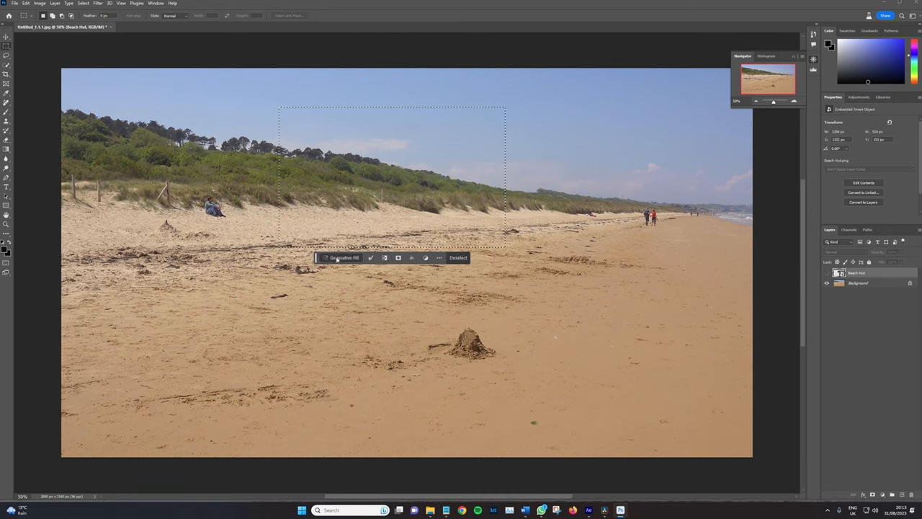
left_click(345, 258)
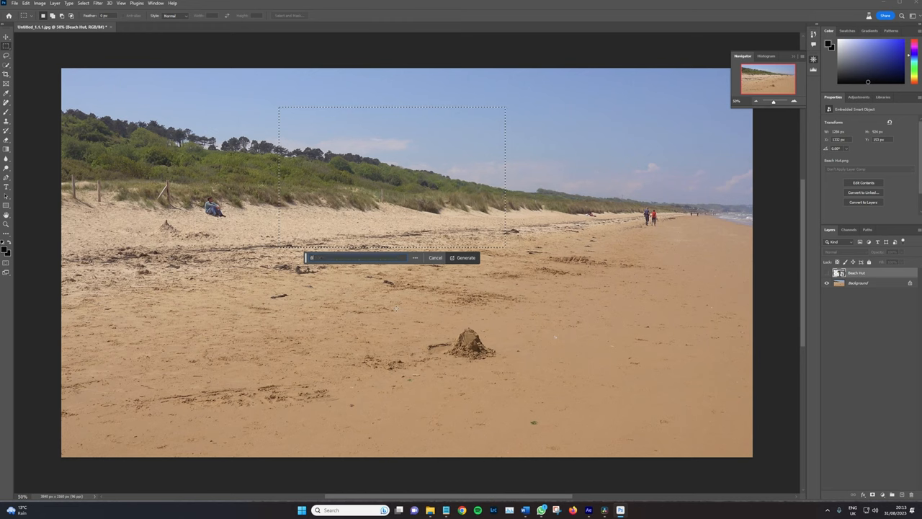
type("Beach House made from wood")
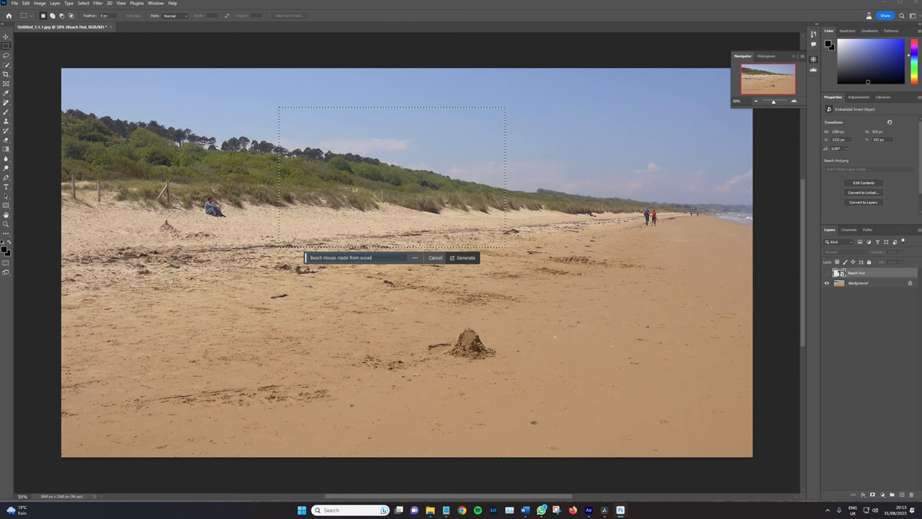
left_click(464, 257)
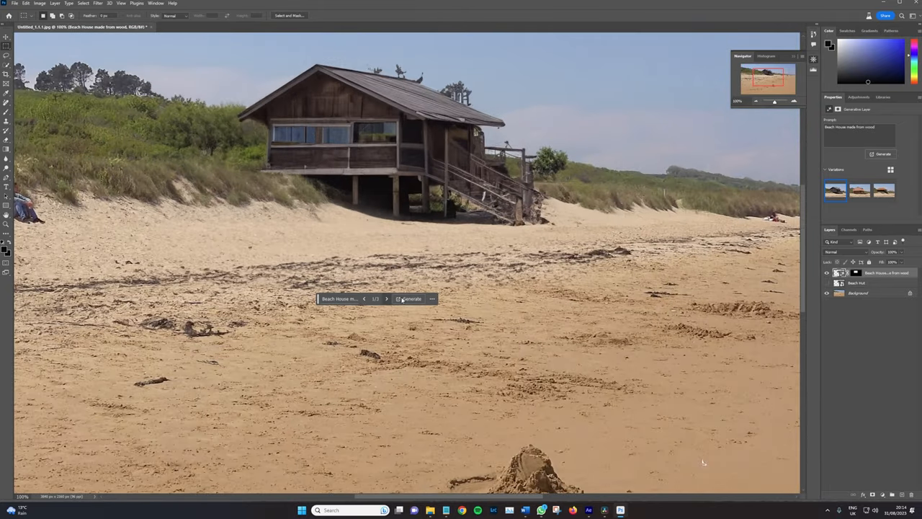
Step: Cycle the generated variations to the dark wooden hut on stilts with a railed deck
left_click(386, 298)
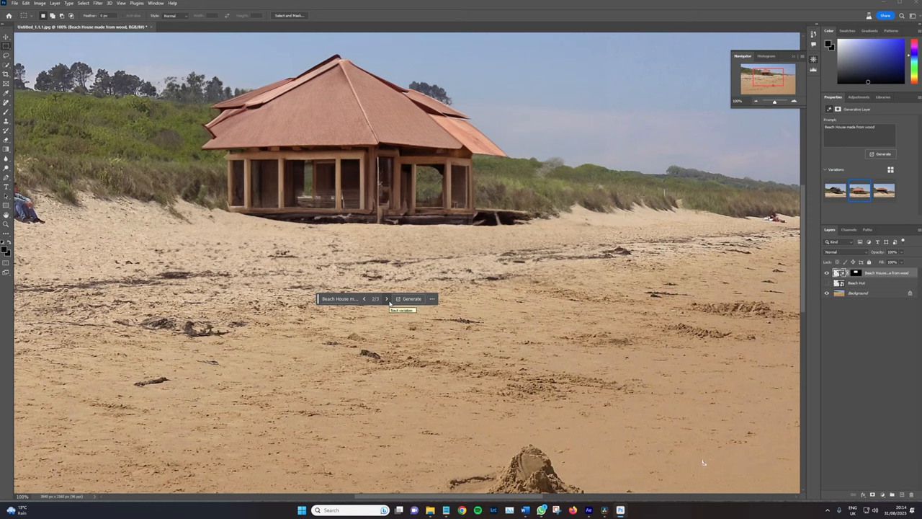
left_click(386, 298)
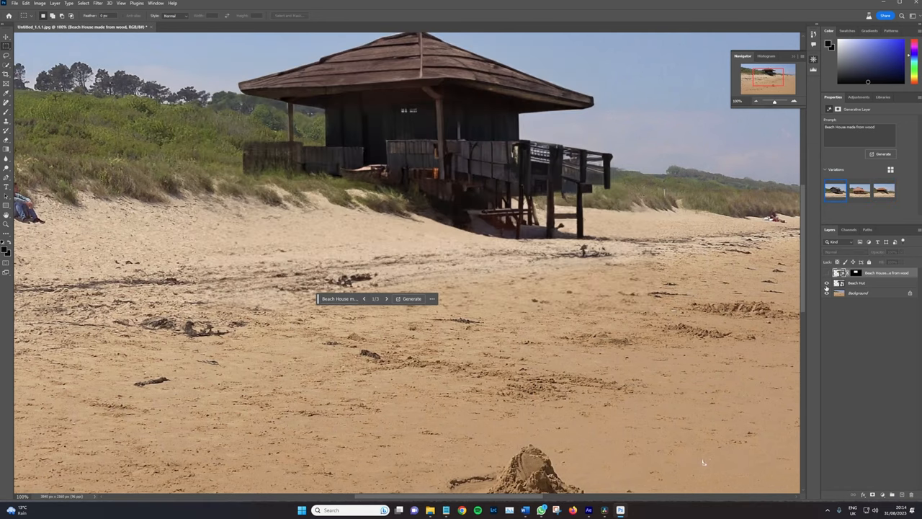
mouse_move(827, 282)
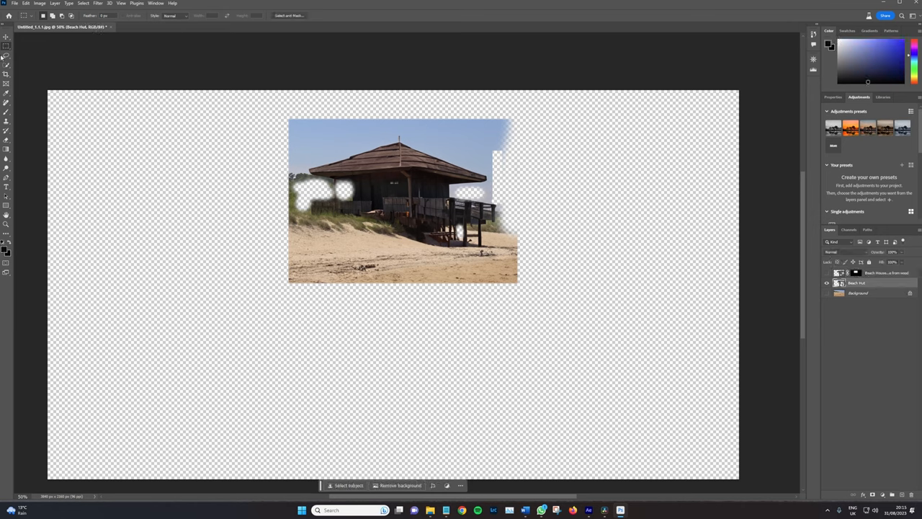
mouse_move(6, 137)
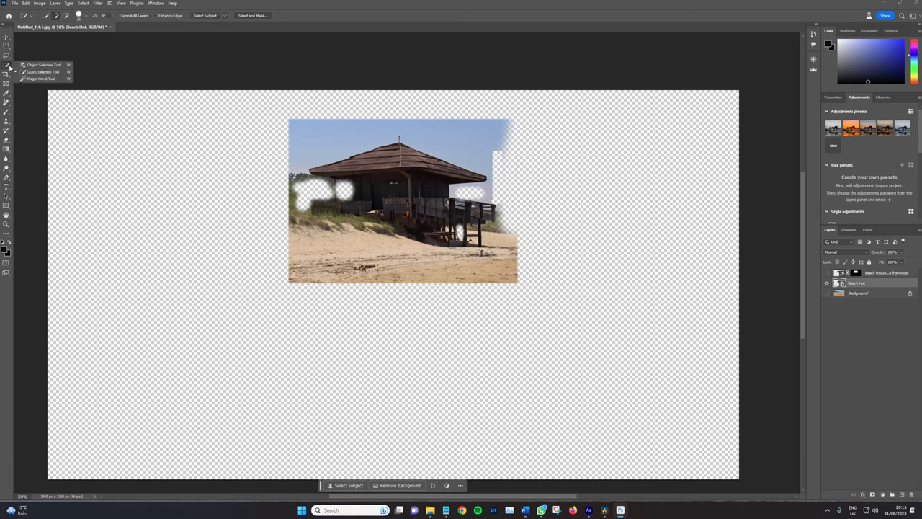
Step: Lasso the sand below the hut and feather the selection edge
left_click(6, 56)
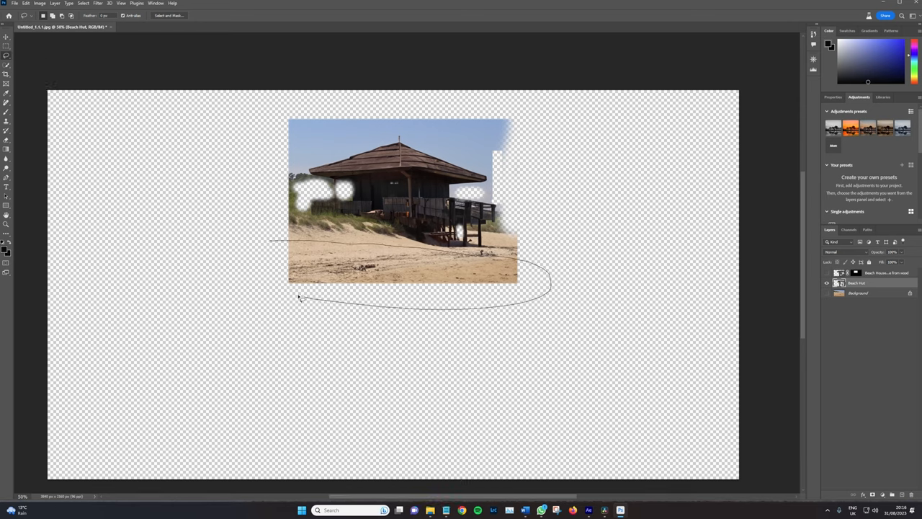
left_click(300, 297)
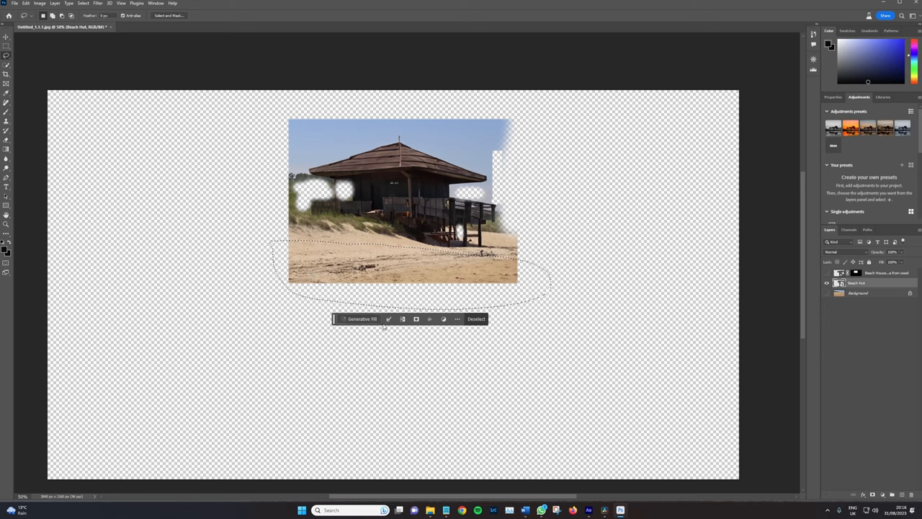
left_click(457, 318)
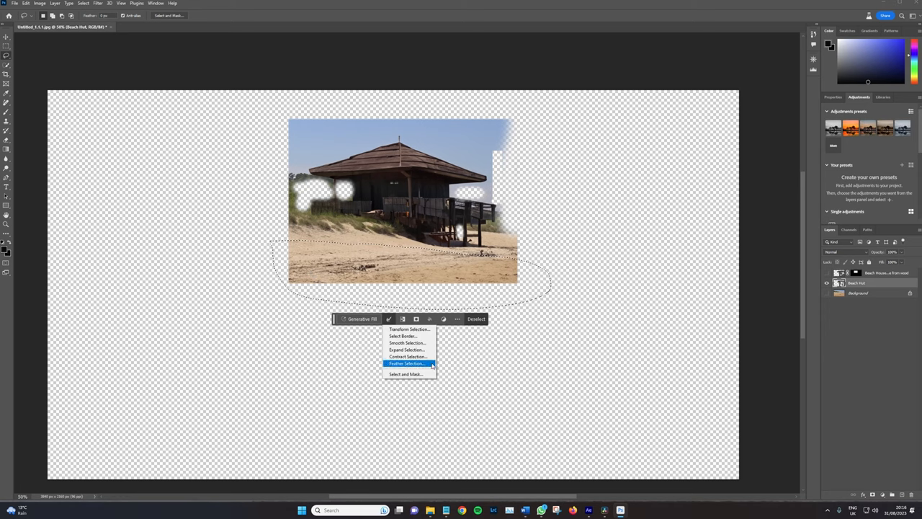
left_click(406, 363)
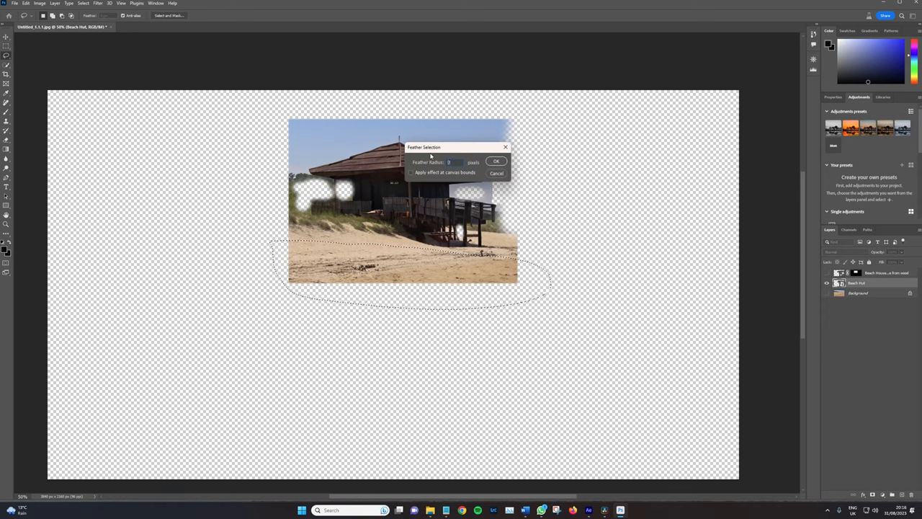
left_click(495, 161)
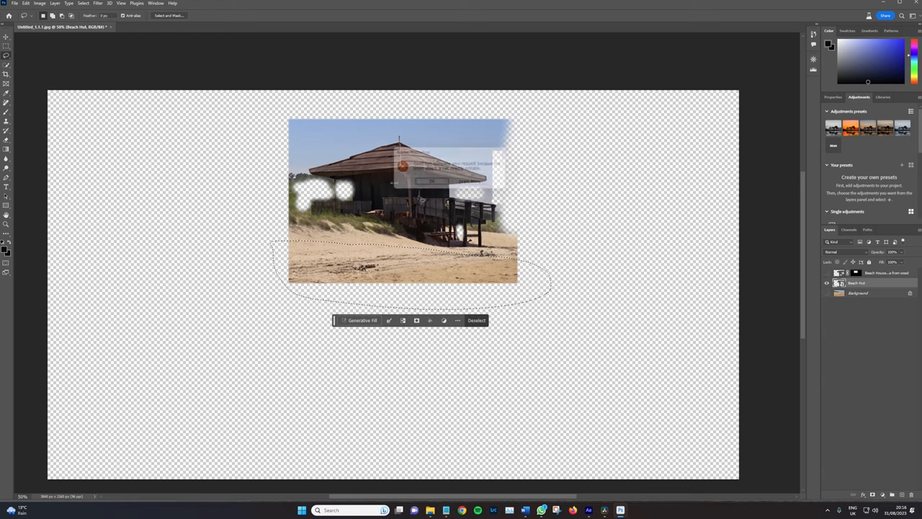
Step: Generatively fill the softened sand area and view the whole composite
right_click(856, 281)
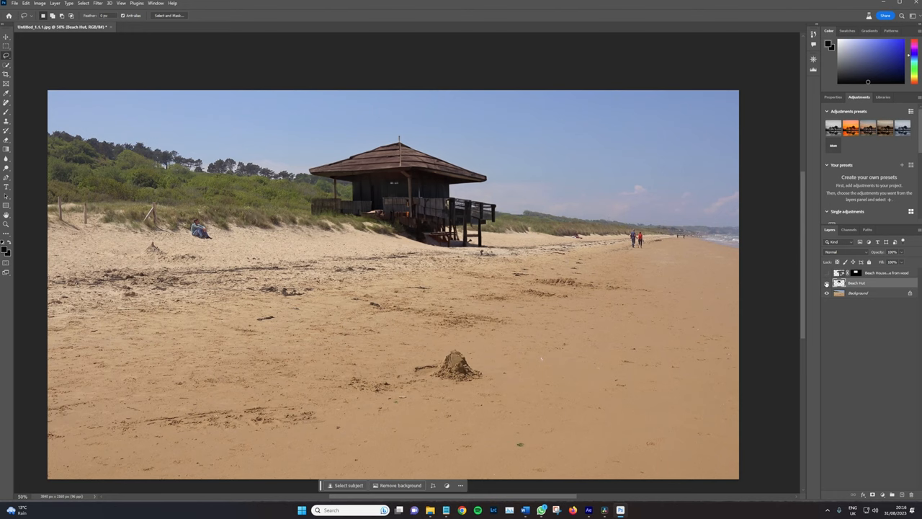
left_click(827, 294)
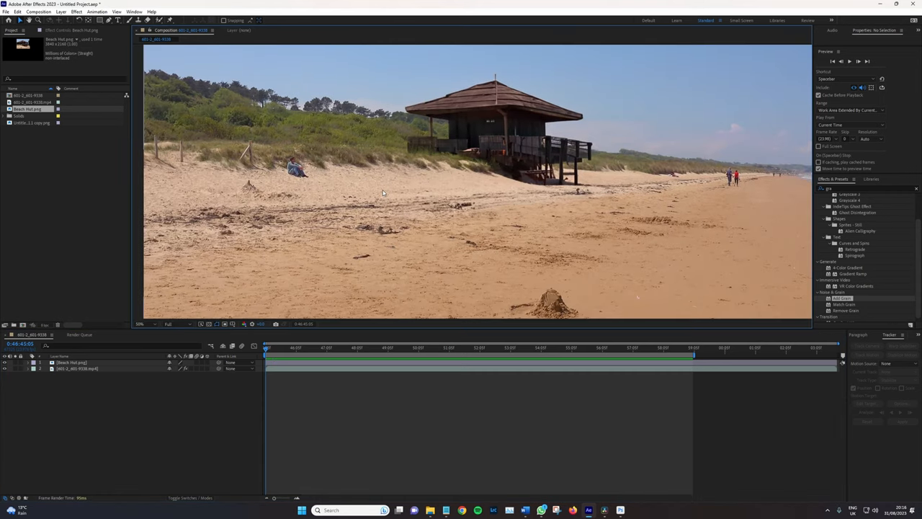
Step: Fit the composition in the viewer, scrub through the pan, and select the beach footage layer
left_click(144, 322)
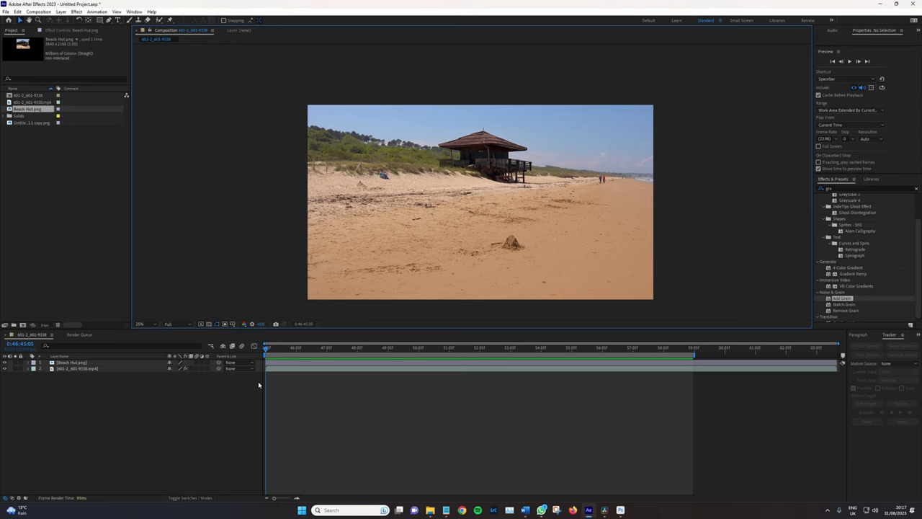
left_click(311, 347)
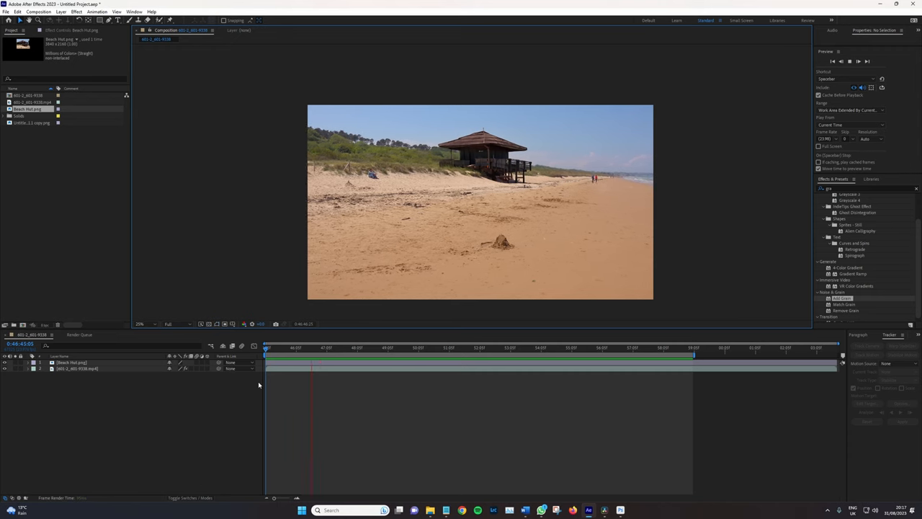
left_click(369, 347)
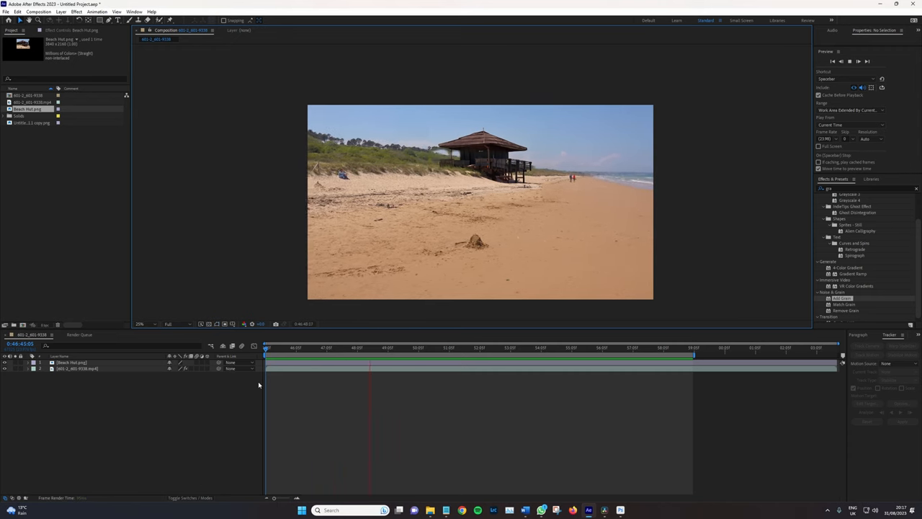
left_click(430, 347)
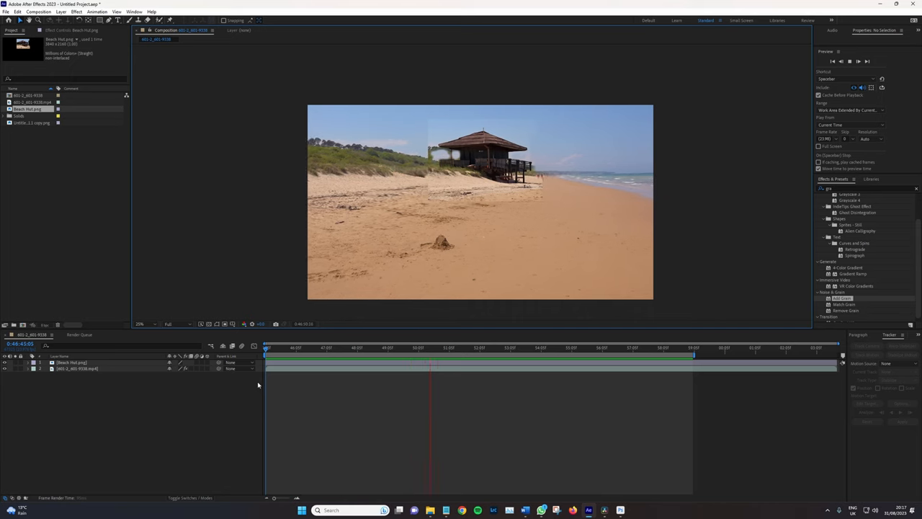
left_click(490, 347)
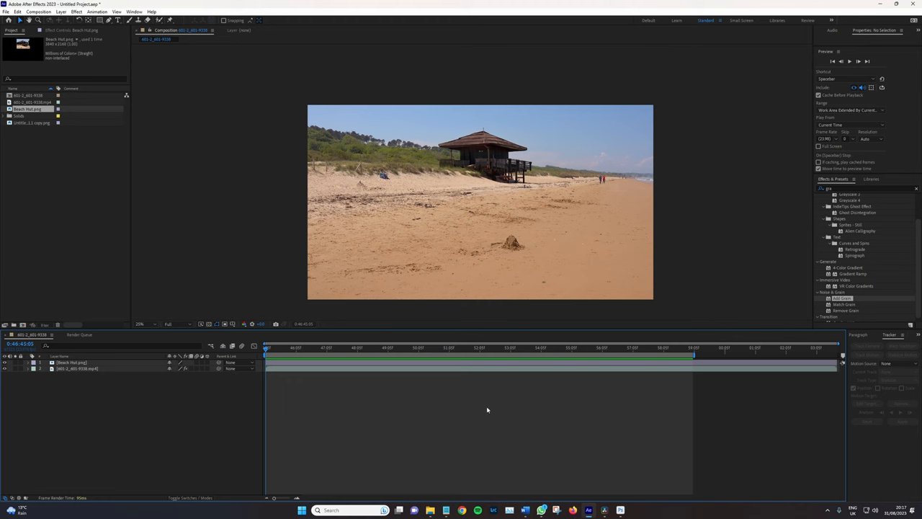
left_click(78, 369)
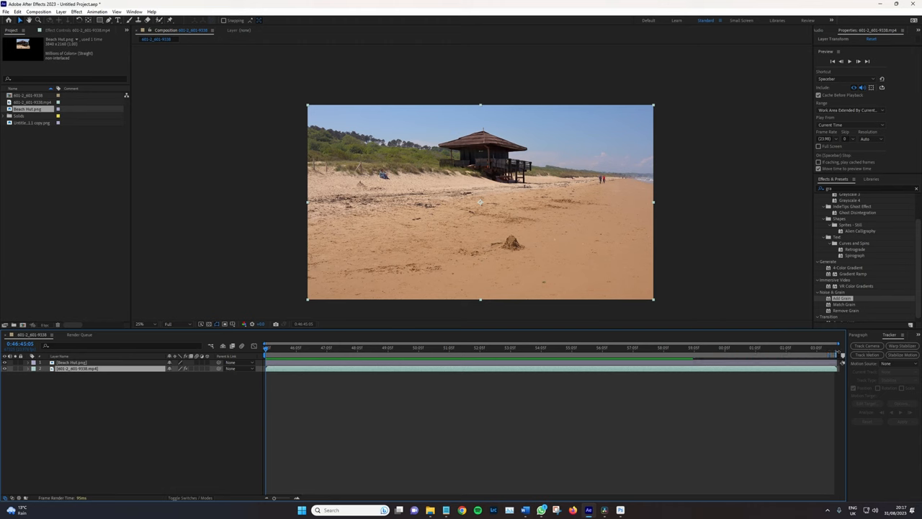
mouse_move(868, 346)
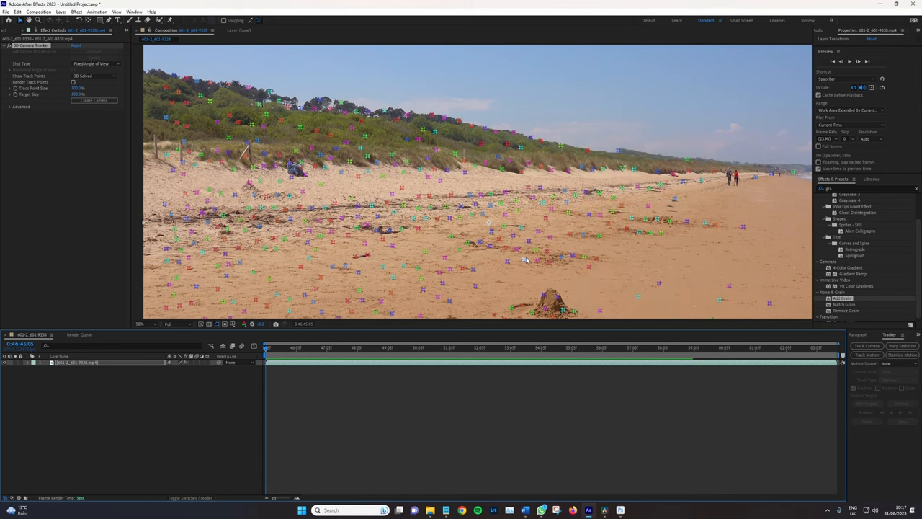
mouse_move(308, 353)
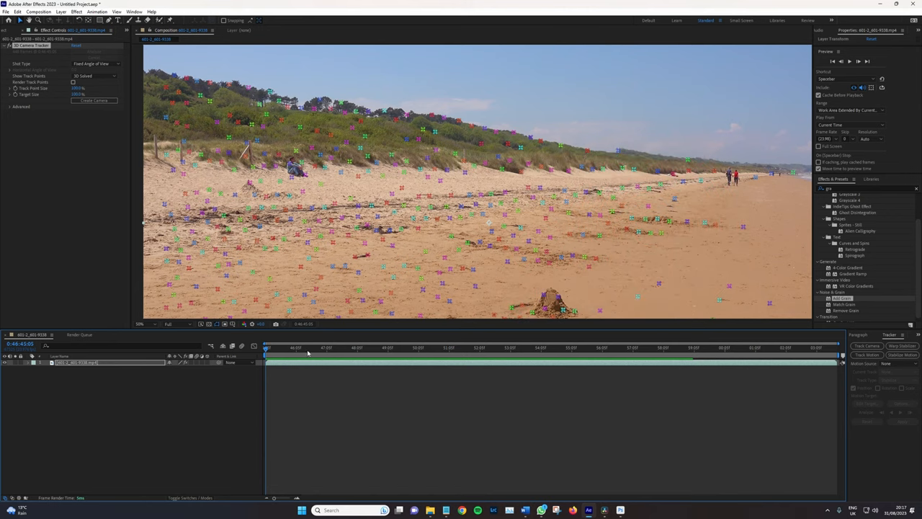
Step: Scrub the camera-tracked shot to inspect track points and choose points on the sloping sand
left_click(328, 348)
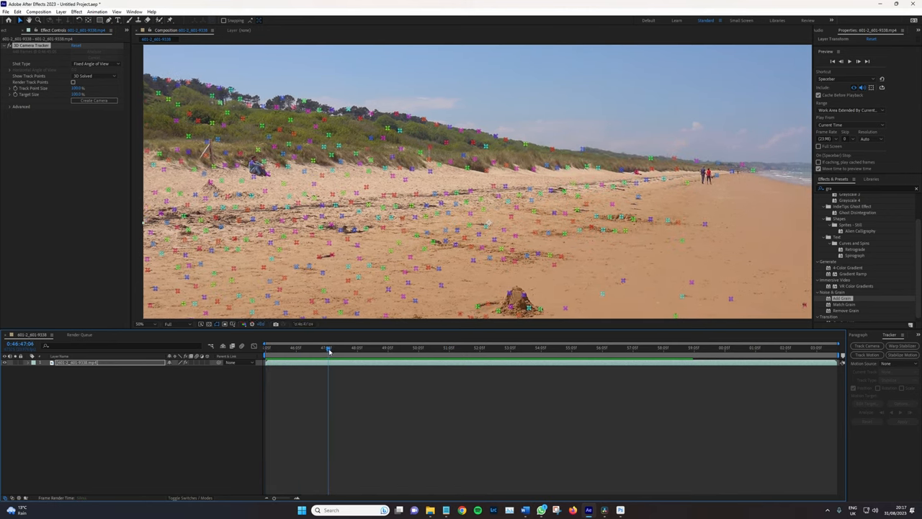
left_click(398, 347)
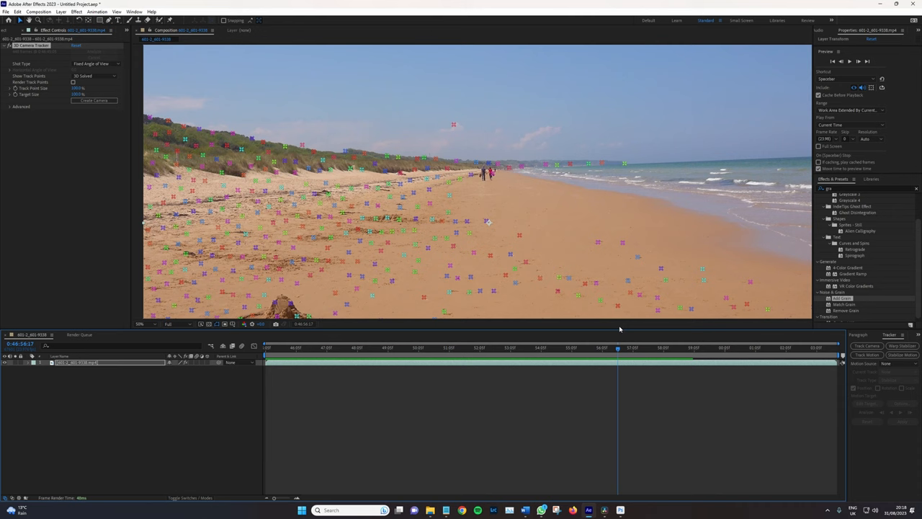
left_click(603, 347)
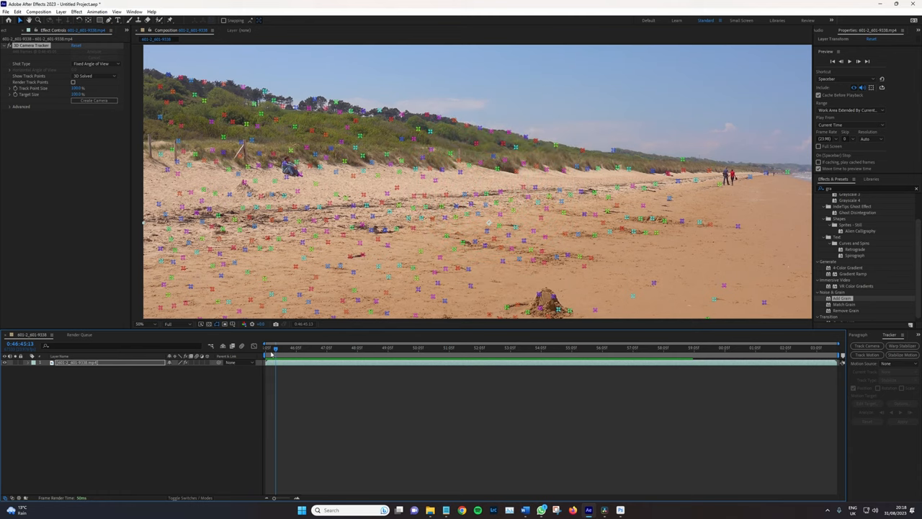
left_click(337, 347)
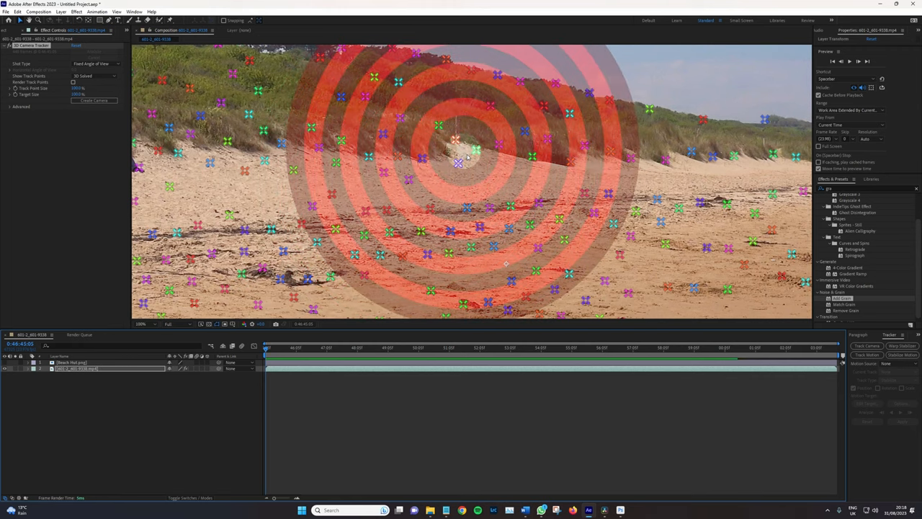
Step: Create a track null and camera from the chosen sand track points
right_click(457, 157)
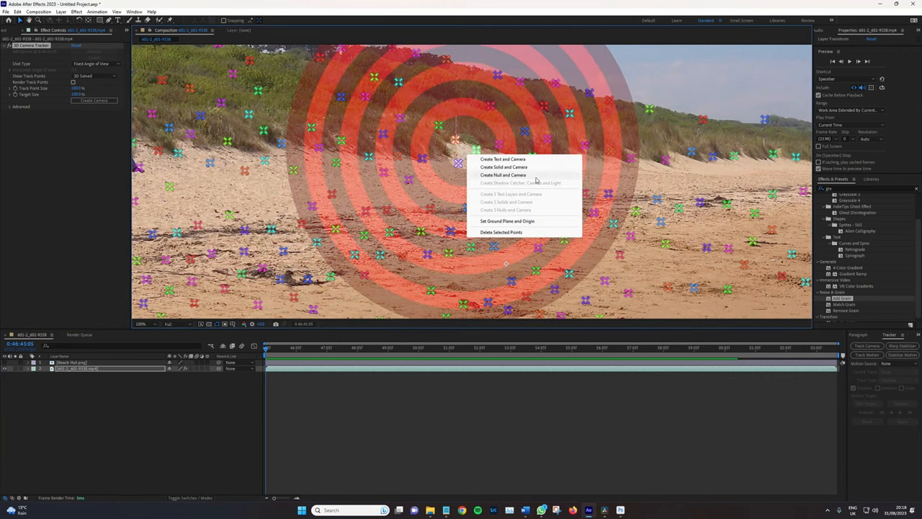
left_click(503, 176)
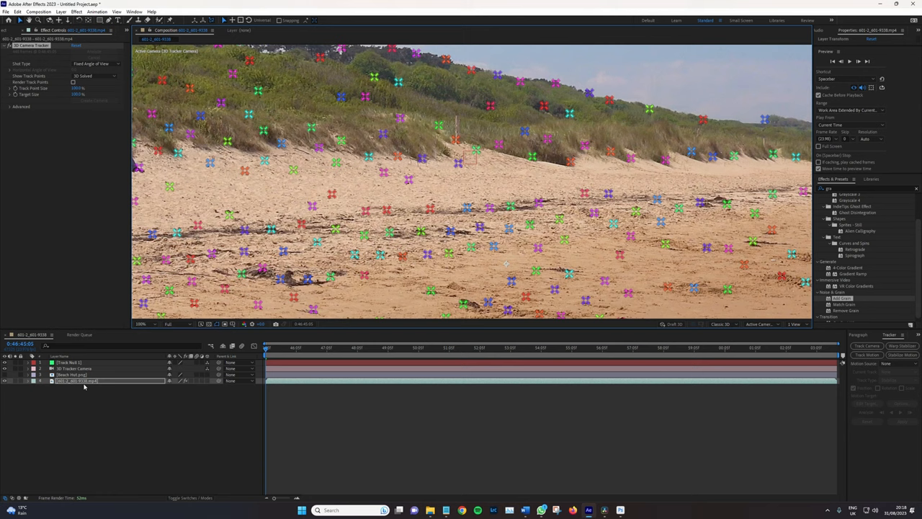
left_click(69, 363)
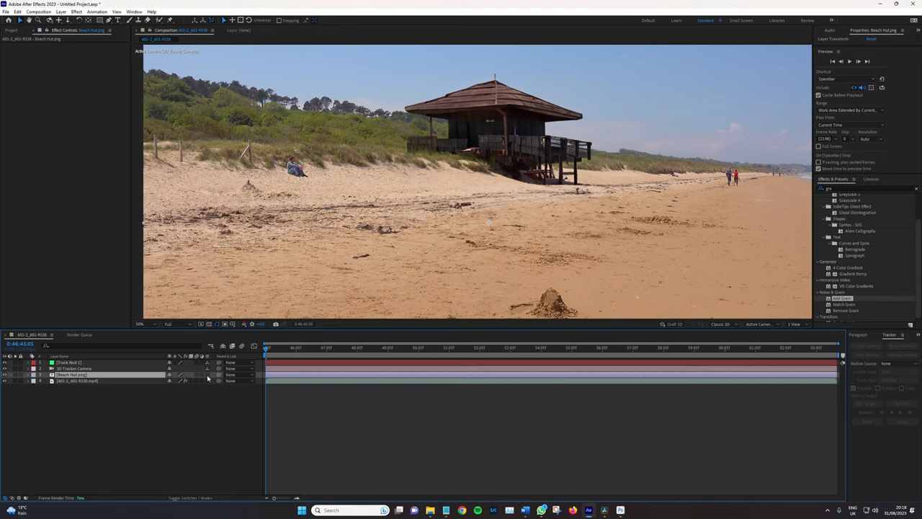
Step: Parent the hut image layer to Track Null 1 so it follows the camera move
left_click(72, 375)
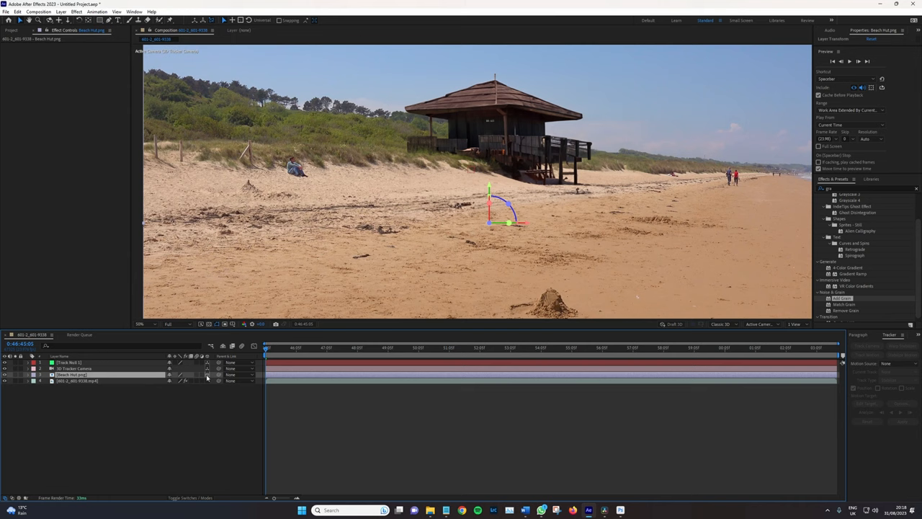
mouse_move(219, 379)
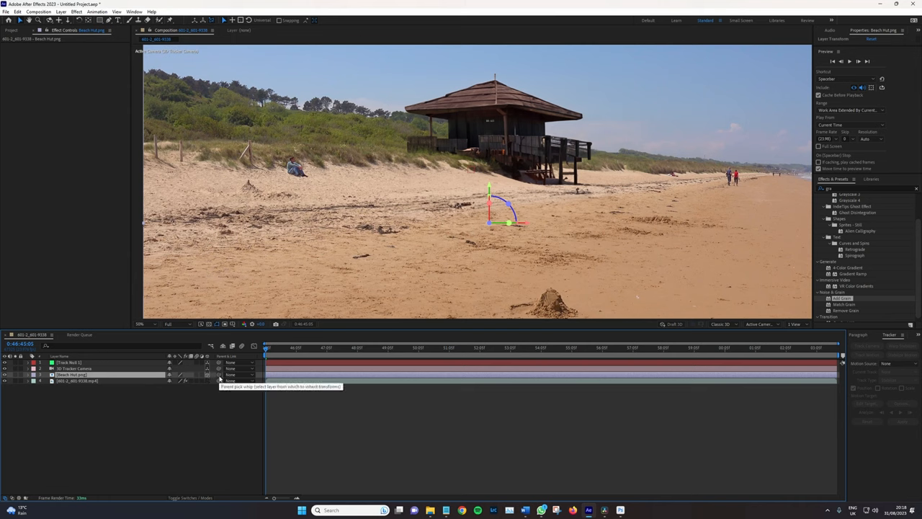
left_click_drag(219, 376, 109, 363)
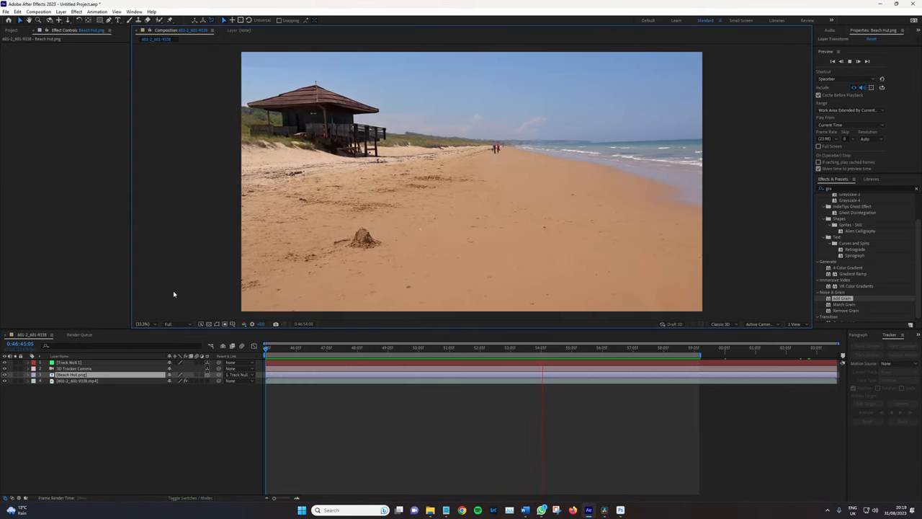
Step: Scrub frames to confirm the hut stays anchored, then show the layers' Mode column
left_click(594, 347)
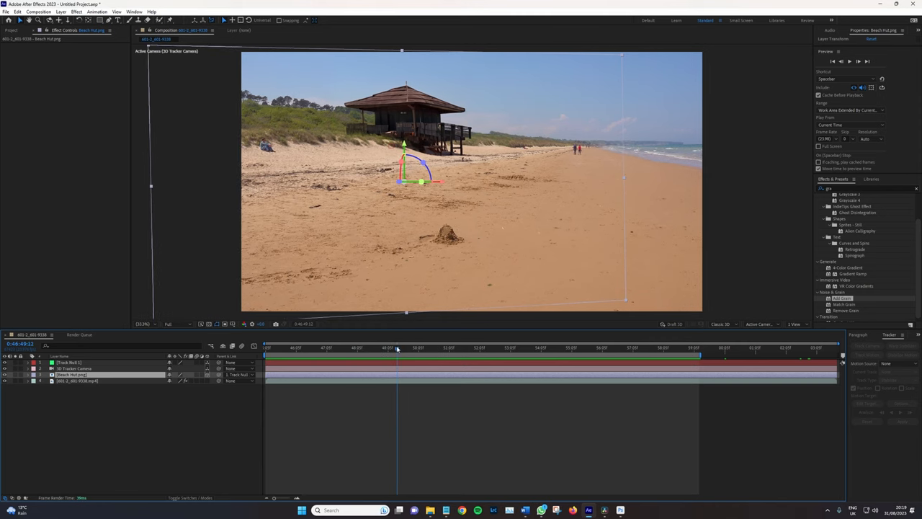
left_click(493, 347)
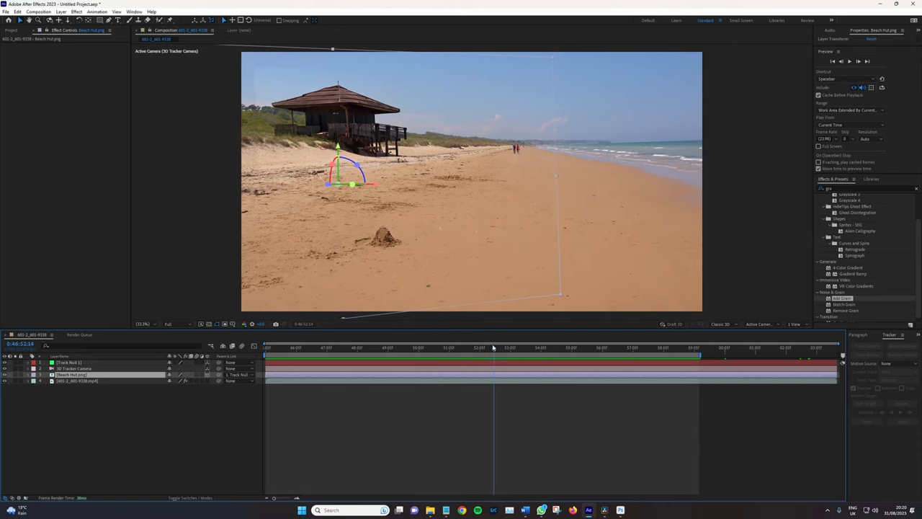
left_click(343, 347)
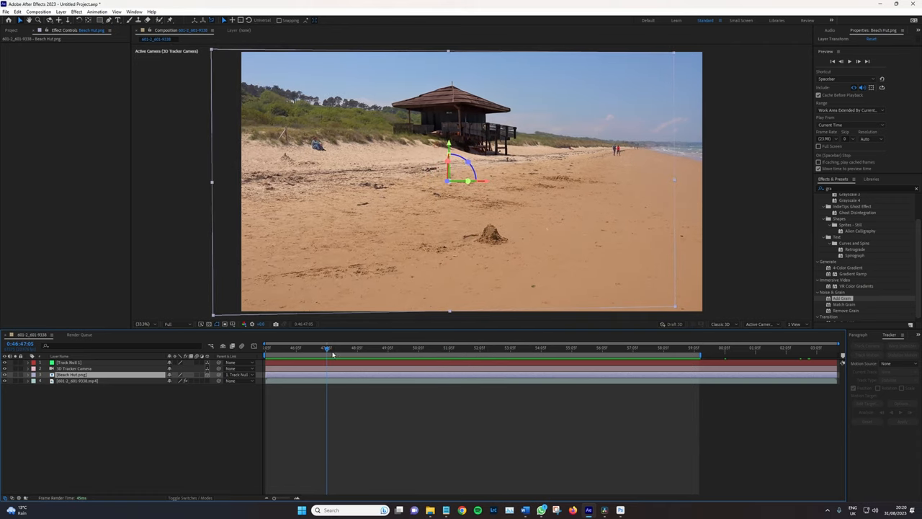
left_click(495, 347)
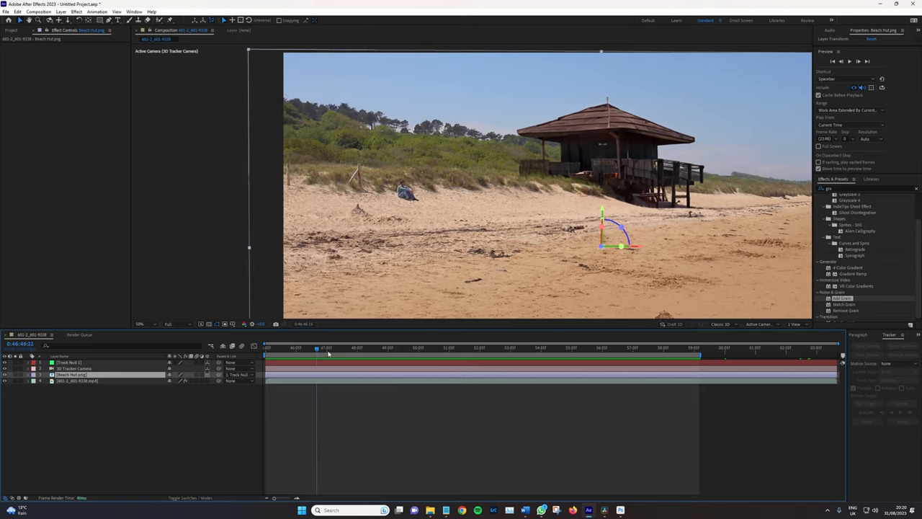
left_click(506, 347)
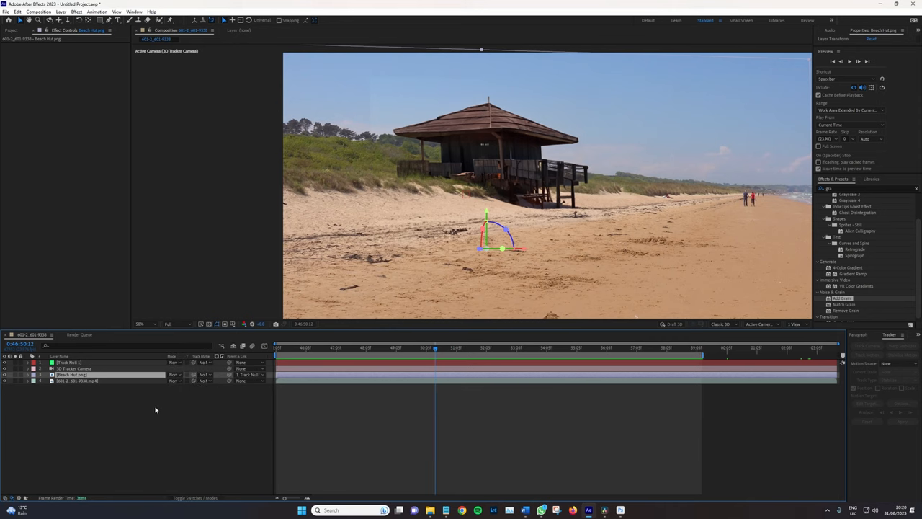
Step: Set a blending mode on the hut layer and outline a pen mask around the hut from frame 0
left_click(176, 375)
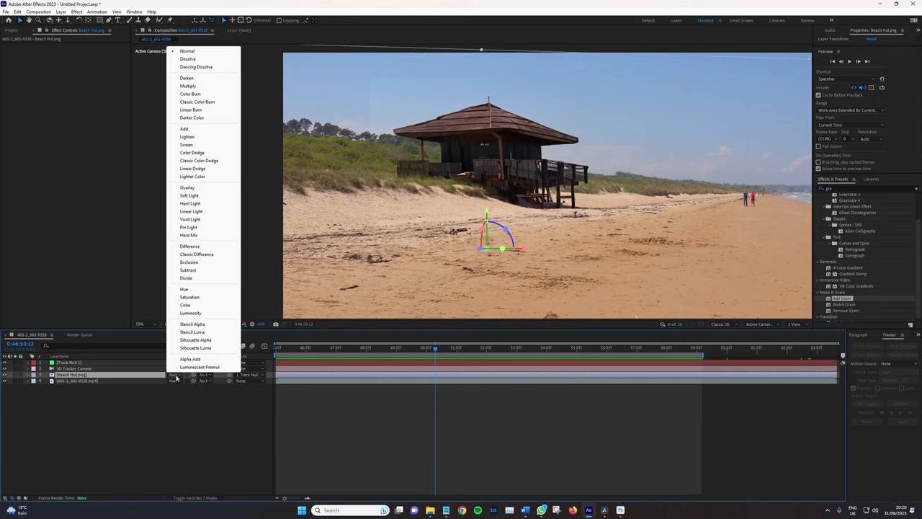
left_click(187, 78)
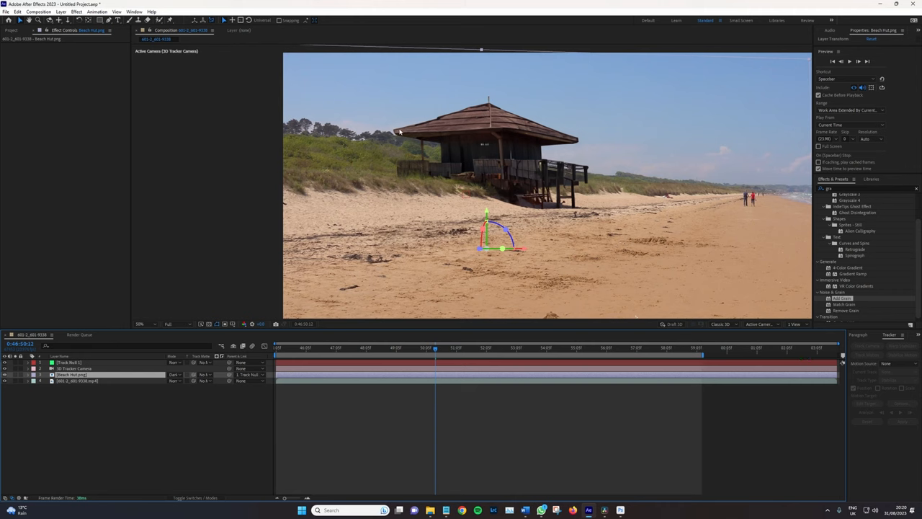
mouse_move(439, 230)
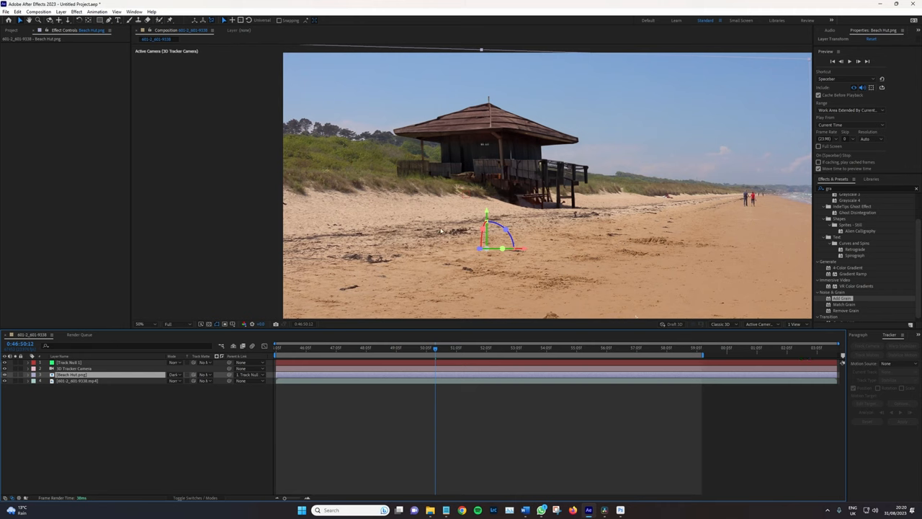
left_click(291, 347)
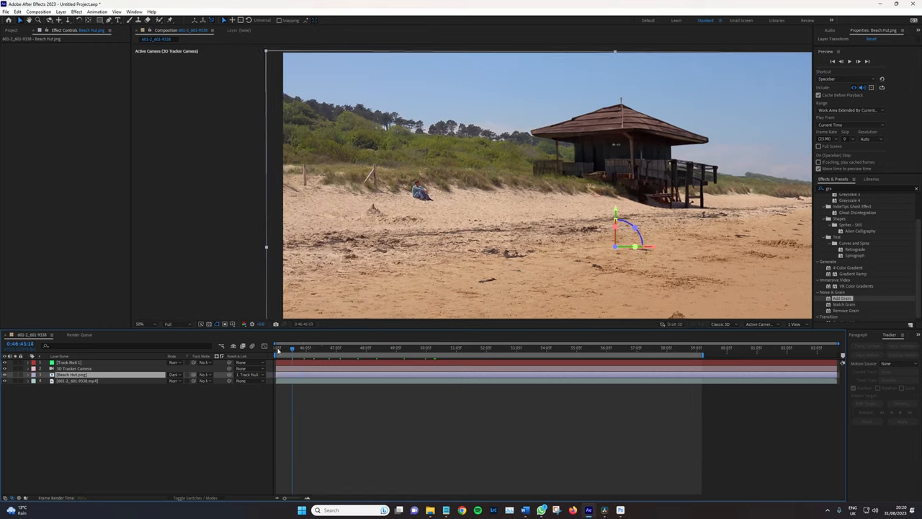
left_click(461, 347)
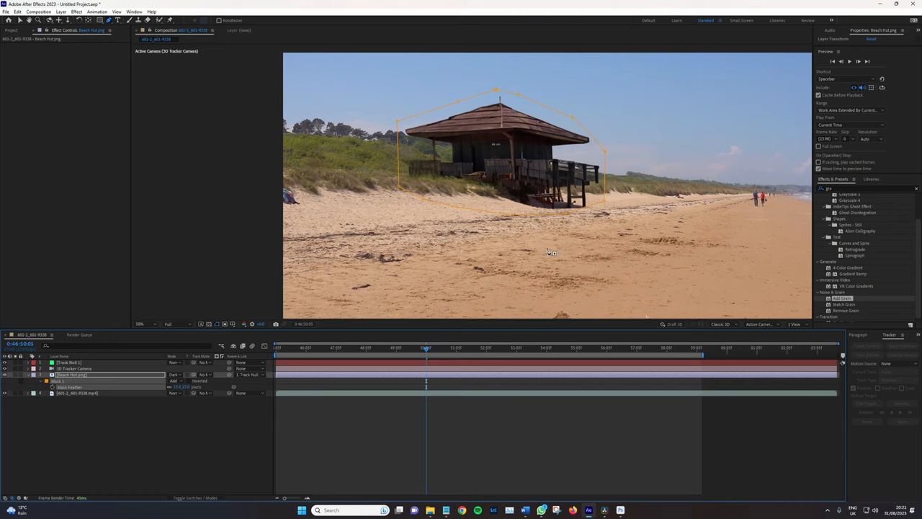
left_click(216, 324)
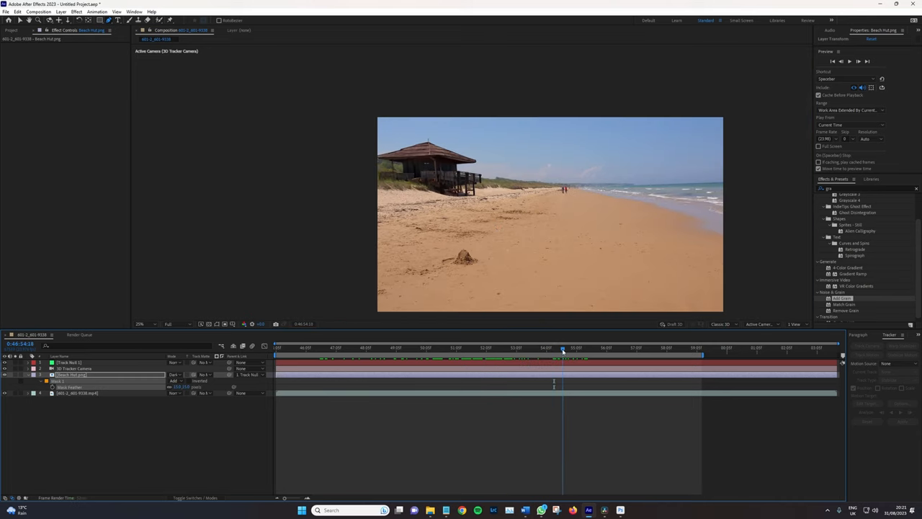
Step: Review the masked hut at higher magnification, collapse its mask, and bring up Layer > New
left_click(363, 345)
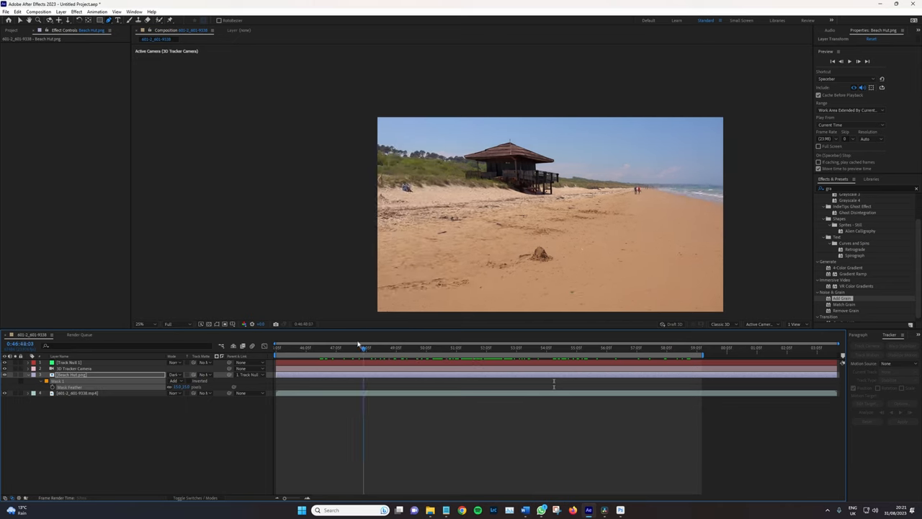
left_click(141, 322)
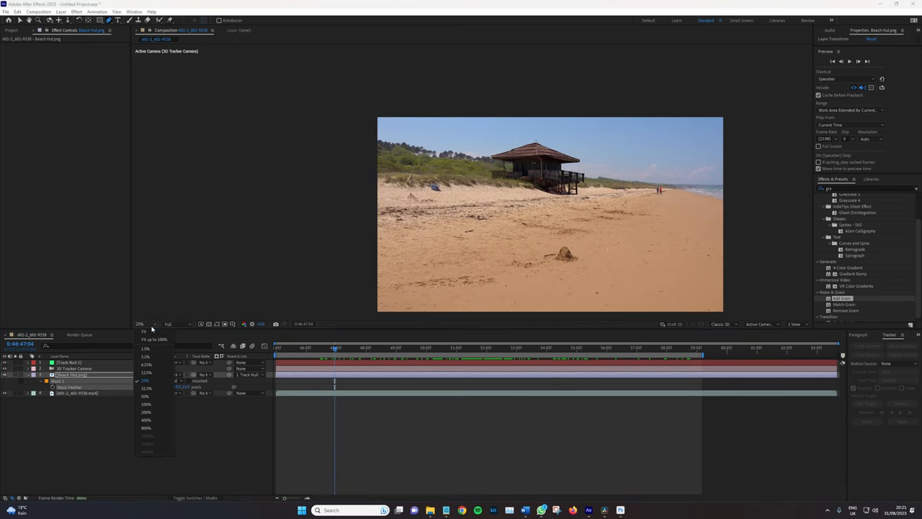
left_click(147, 388)
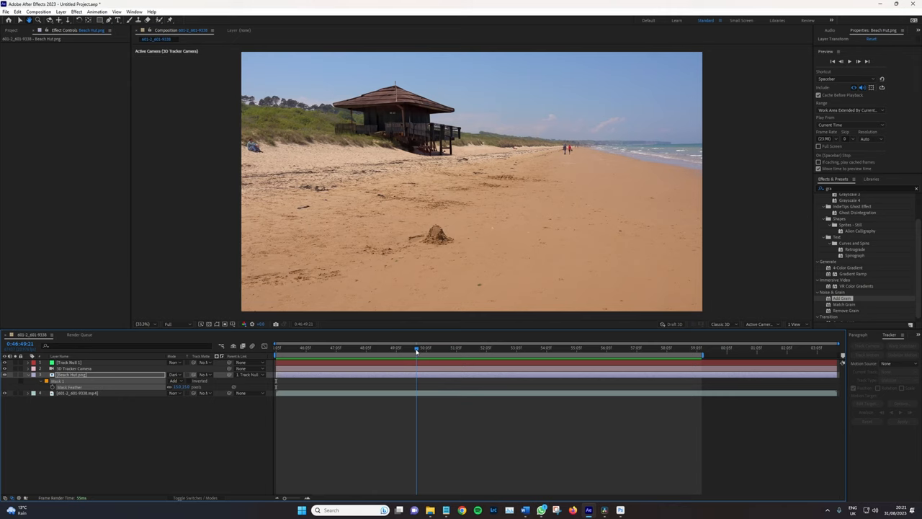
left_click(326, 348)
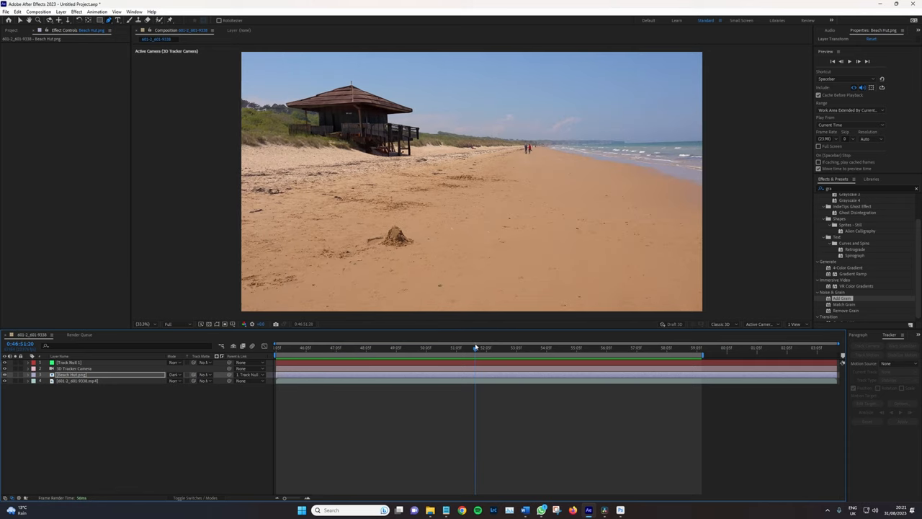
left_click(467, 347)
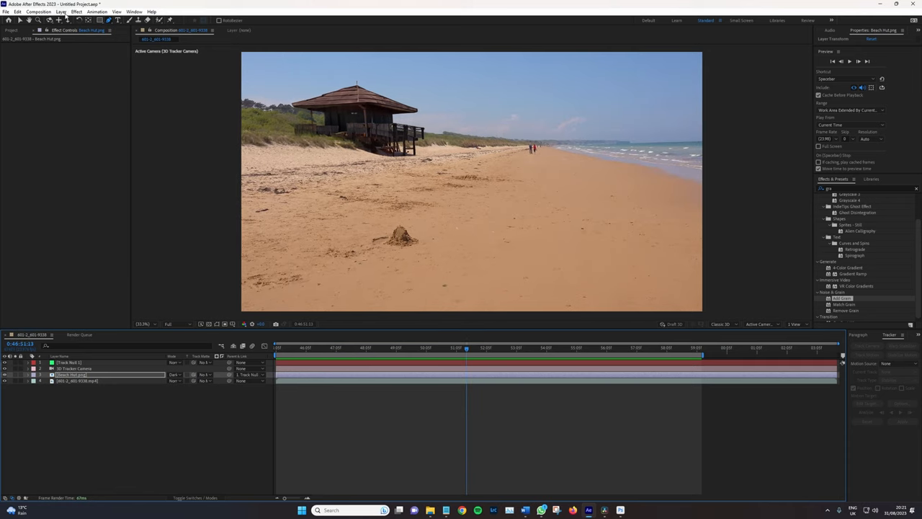
left_click(61, 12)
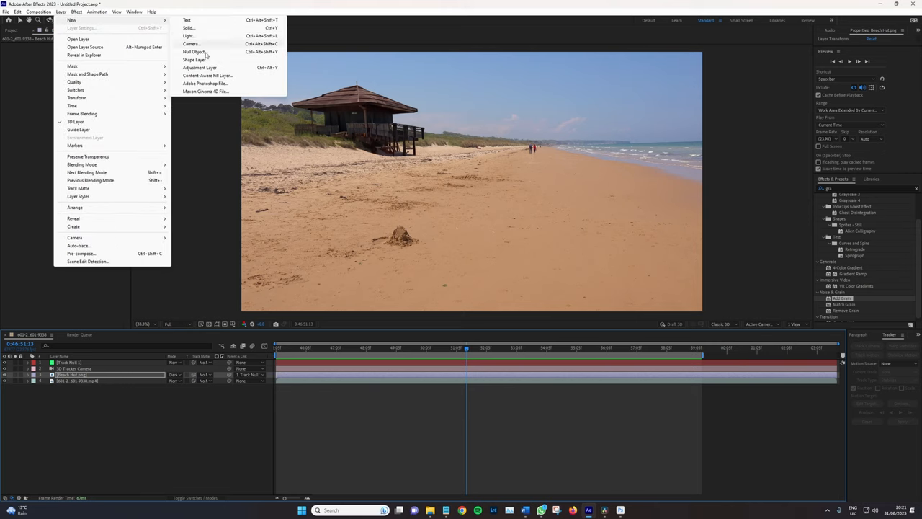
Step: Add a top adjustment layer with Add Grain set to Final Output viewing mode
left_click(199, 67)
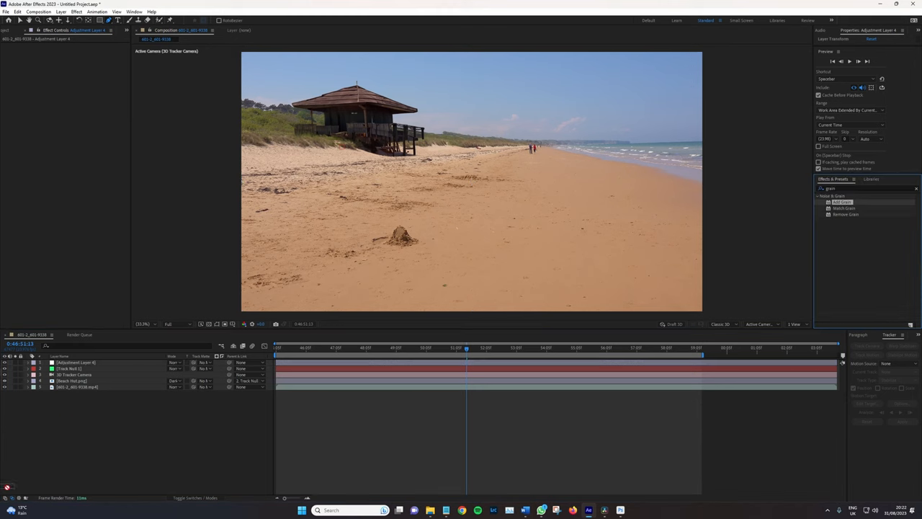
double_click(842, 201)
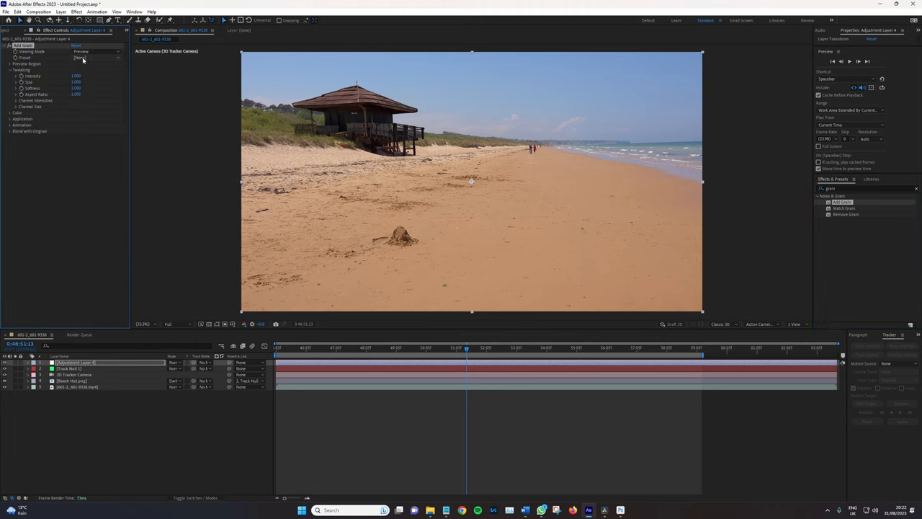
left_click(94, 52)
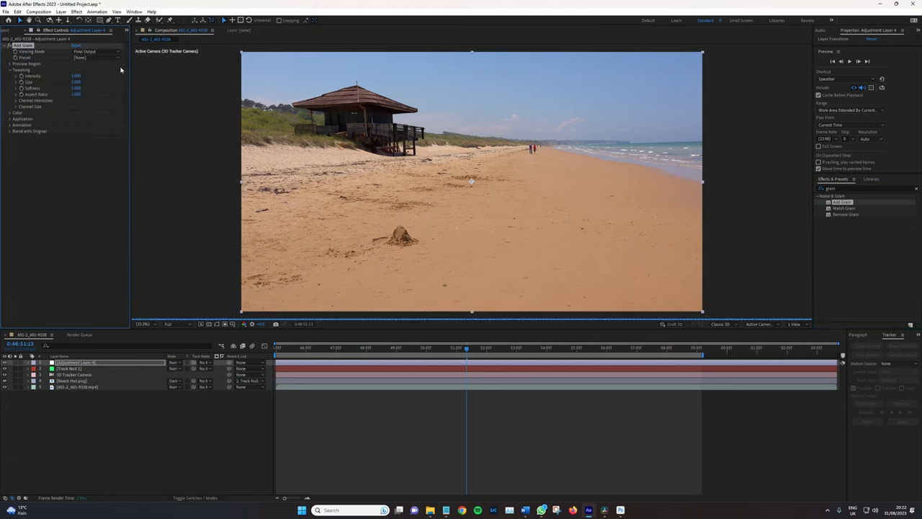
left_click(94, 57)
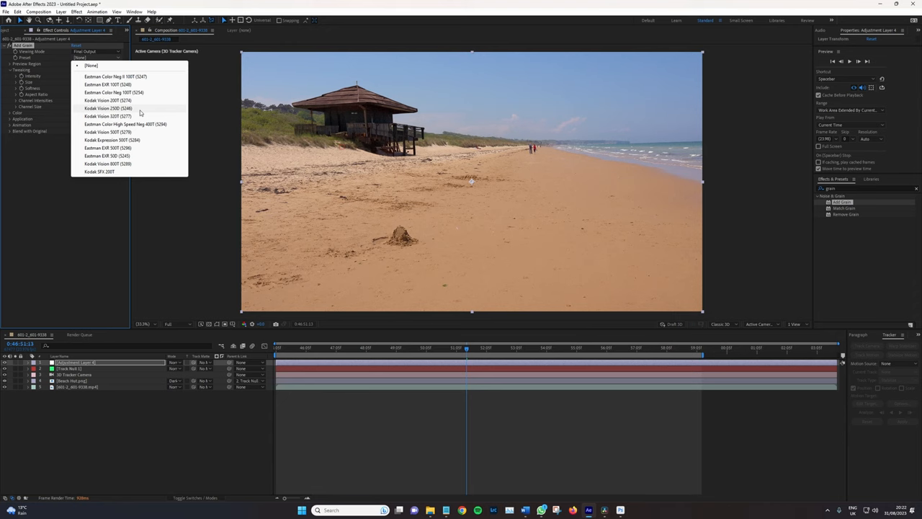
Step: Choose a Kodak film-stock grain preset and tune the grain intensity (660)
left_click(108, 108)
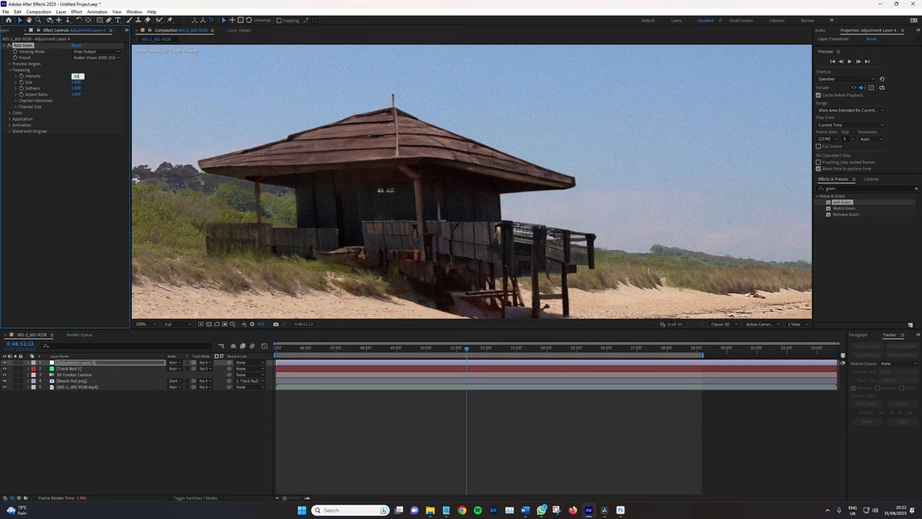
type("660")
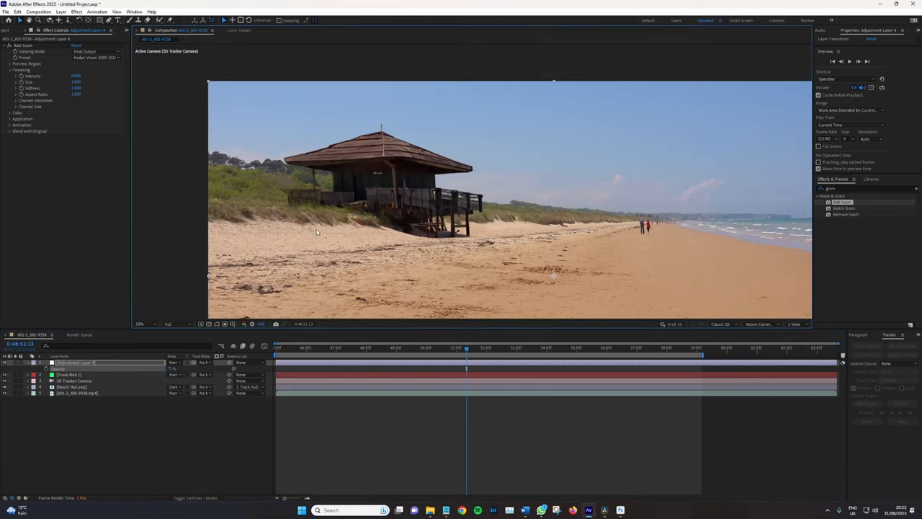
mouse_move(304, 189)
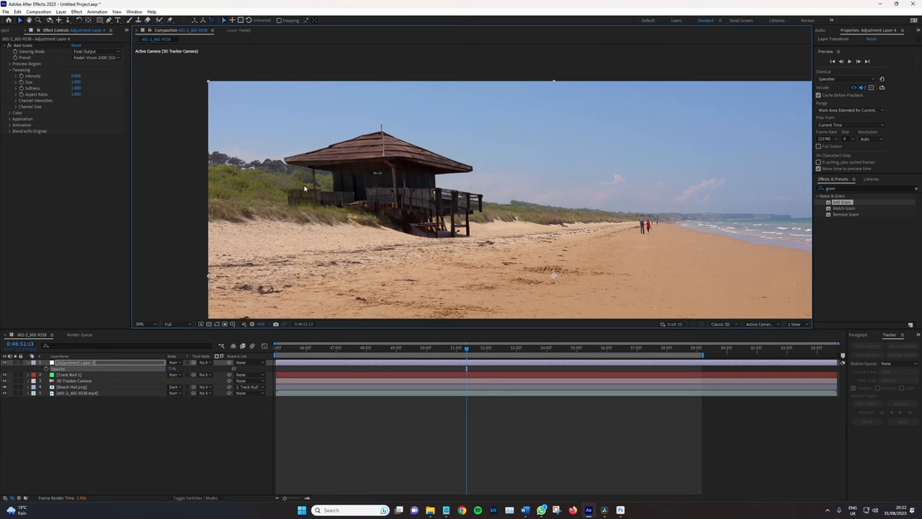